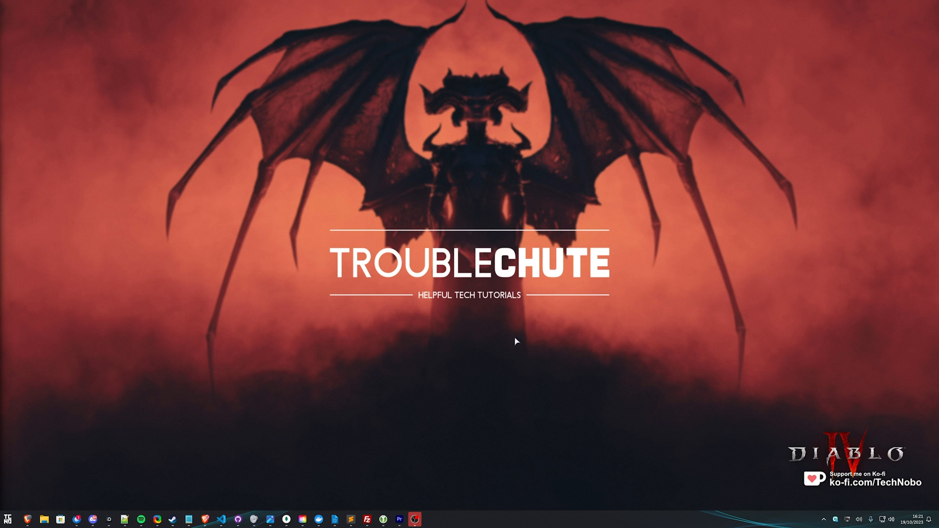
{"action": "mouse_move", "coordinate": [446, 346]}
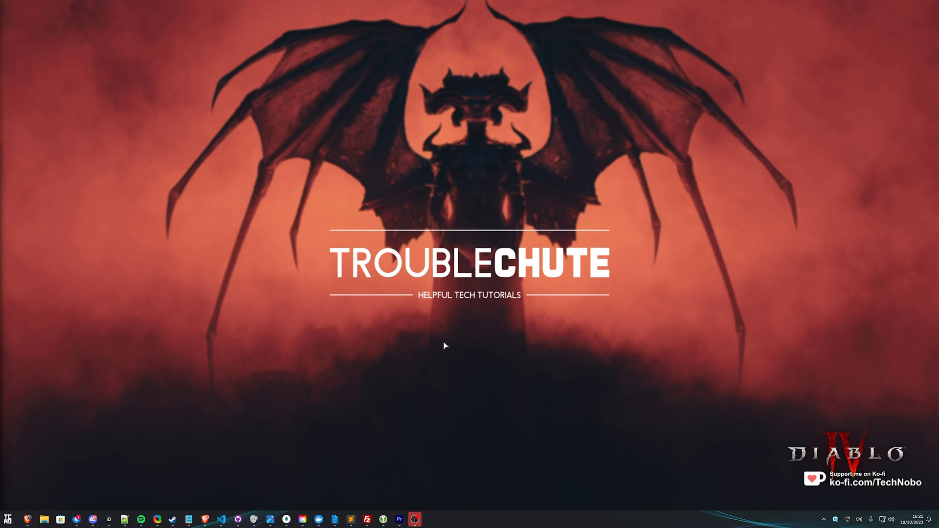
{"action": "mouse_move", "coordinate": [442, 342]}
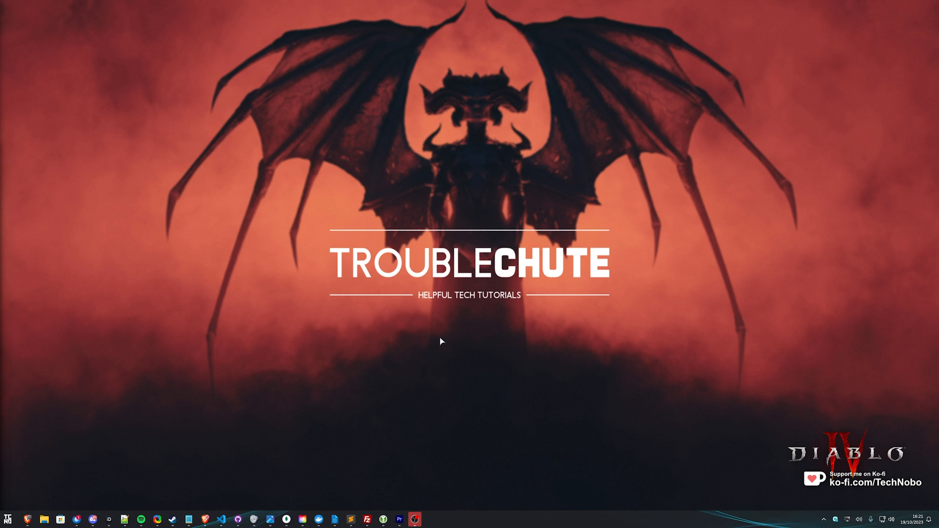
{"action": "mouse_move", "coordinate": [434, 333]}
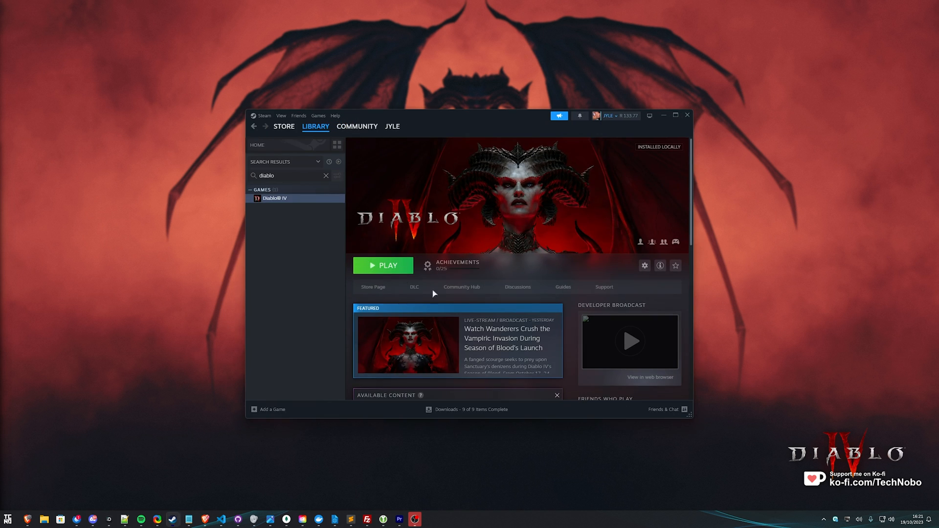
{"action": "mouse_move", "coordinate": [453, 264]}
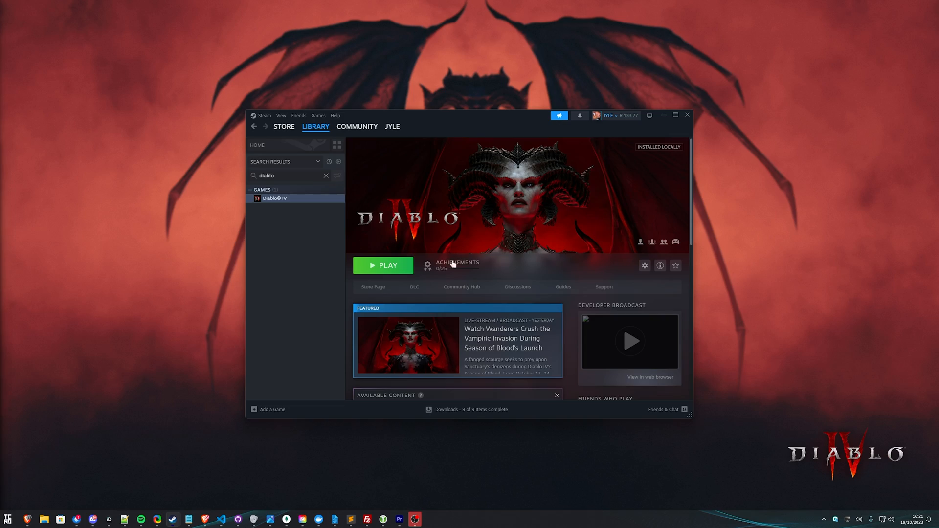
Launch Diablo IV from Steam and walk the character across the snow.
{"action": "left_click", "coordinate": [383, 266]}
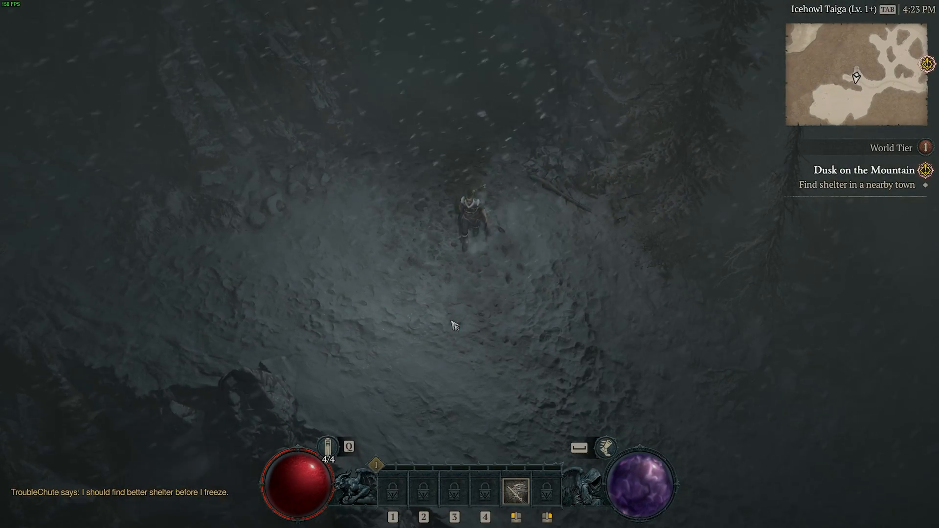
{"action": "left_click", "coordinate": [451, 323]}
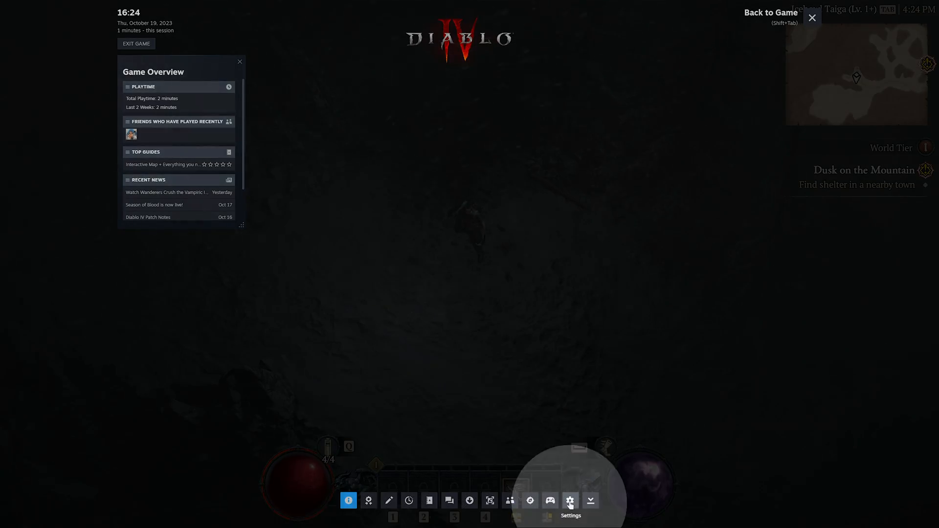
Review Steam's in-game overlay settings with the FPS counter top-left, then close them.
{"action": "left_click", "coordinate": [572, 500]}
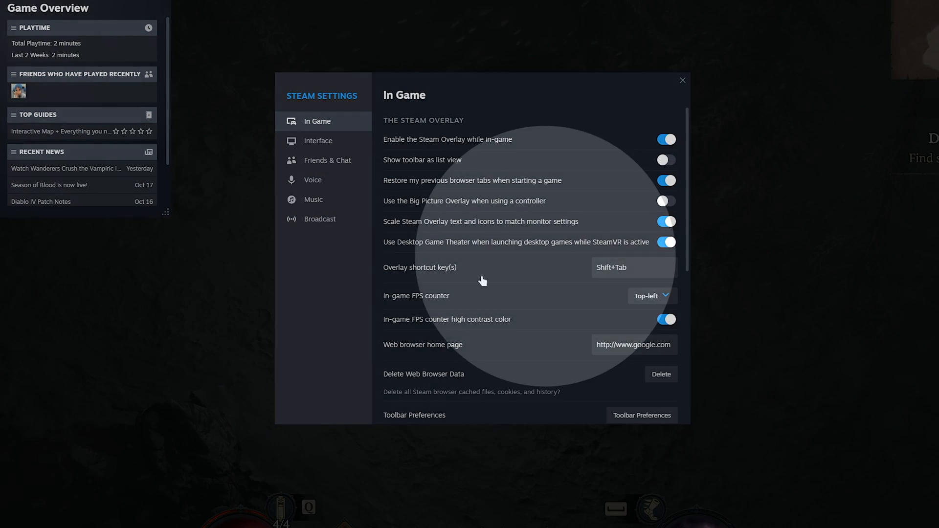
{"action": "mouse_move", "coordinate": [655, 297]}
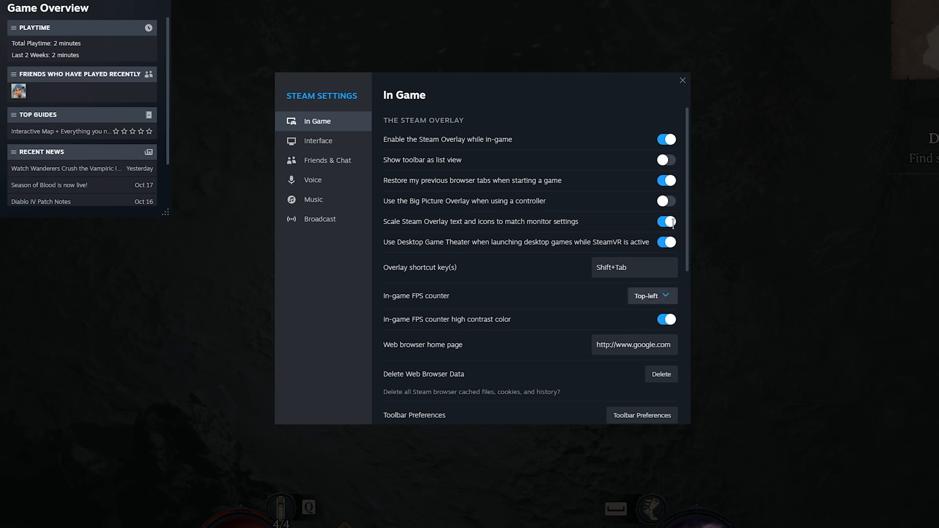
{"action": "left_click", "coordinate": [682, 79]}
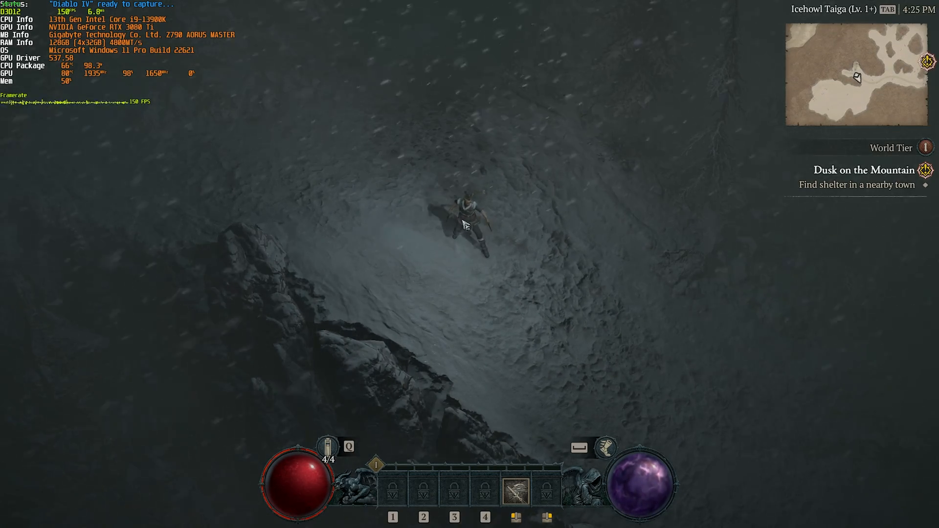
Walk the character around the snowy slope while the overlay shows about 150 FPS.
{"action": "left_click", "coordinate": [484, 188]}
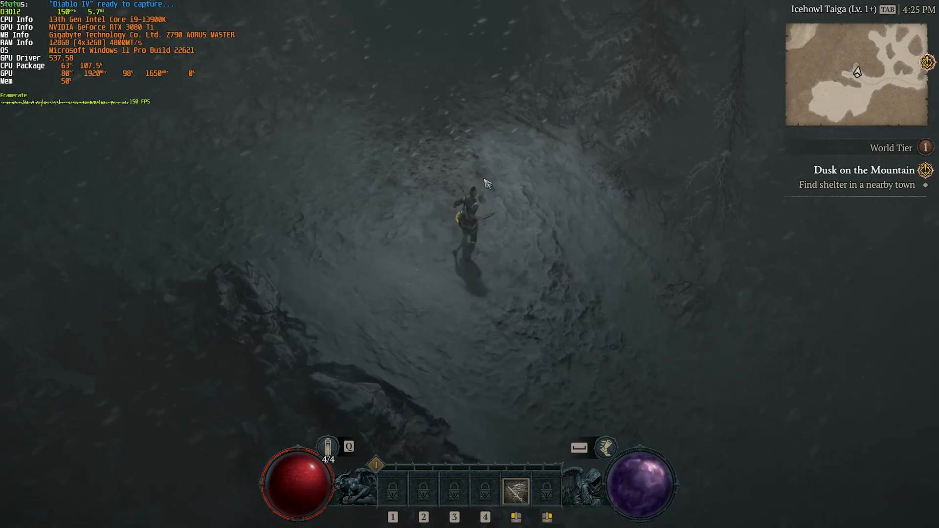
{"action": "left_click", "coordinate": [473, 288]}
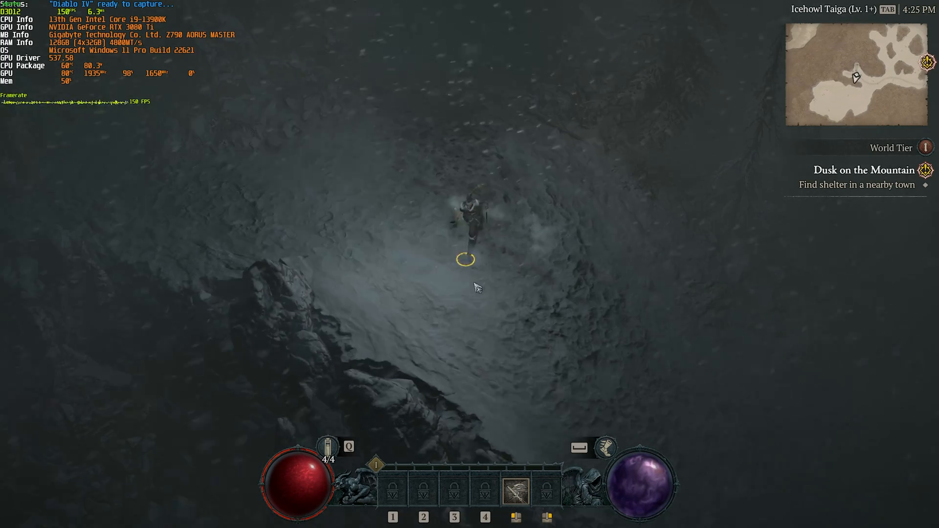
{"action": "left_click", "coordinate": [475, 290]}
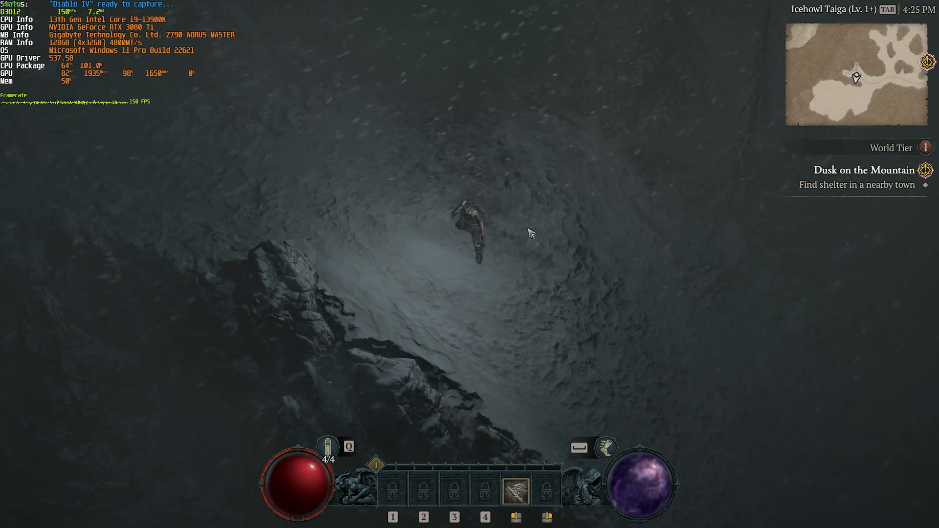
{"action": "left_click", "coordinate": [527, 234]}
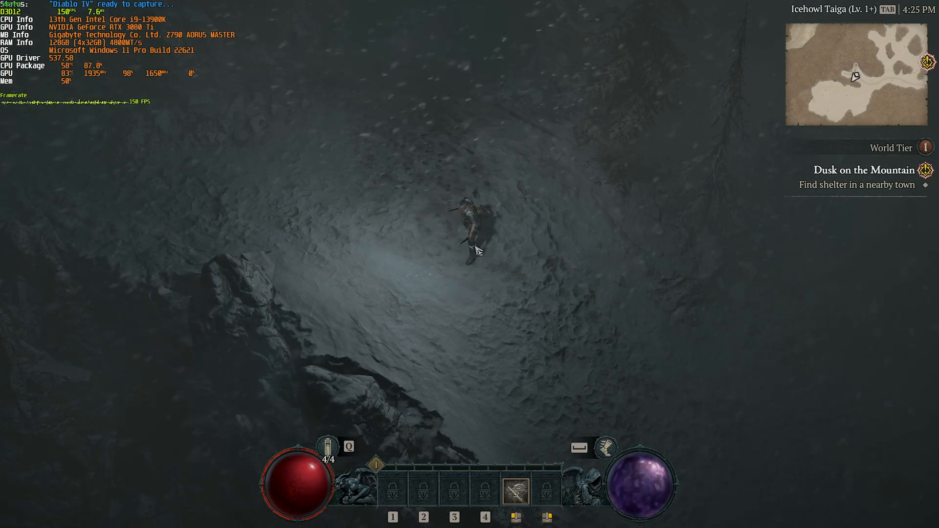
Open Graphics options from the game menu, keeping Display on Windowed (Fullscreen) at 2560x1440.
{"action": "key", "text": "Escape"}
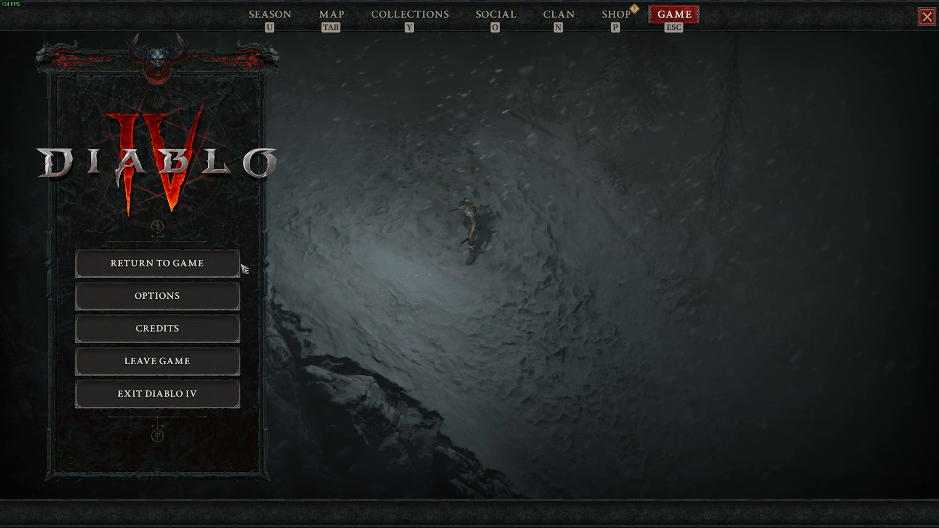
{"action": "left_click", "coordinate": [158, 296]}
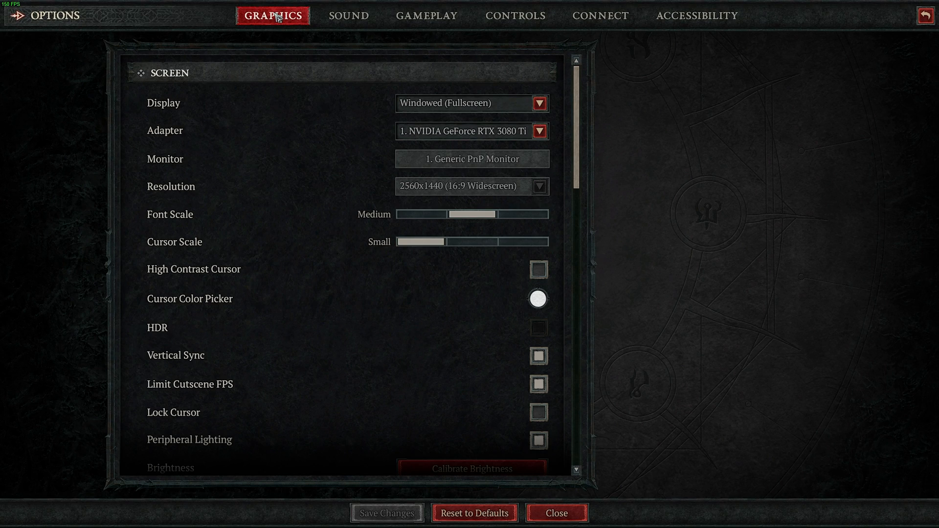
{"action": "mouse_move", "coordinate": [321, 93]}
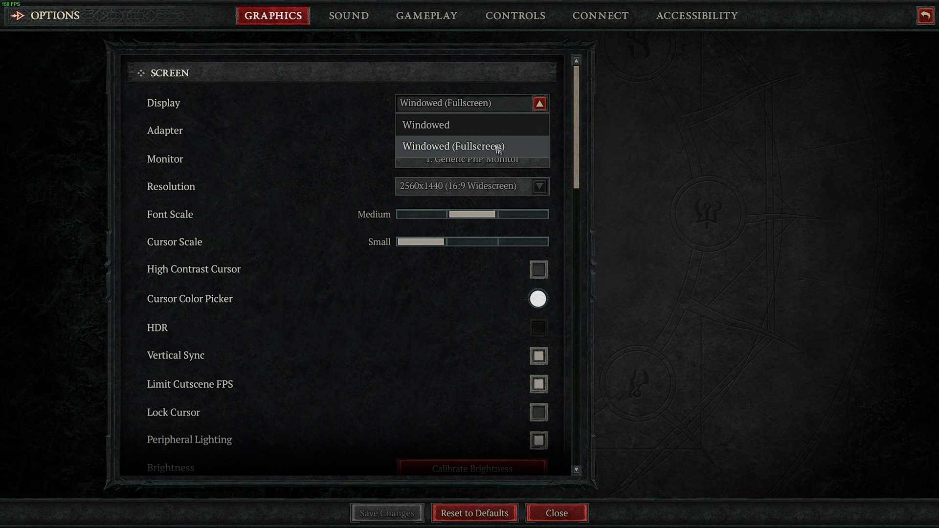
{"action": "left_click", "coordinate": [473, 146]}
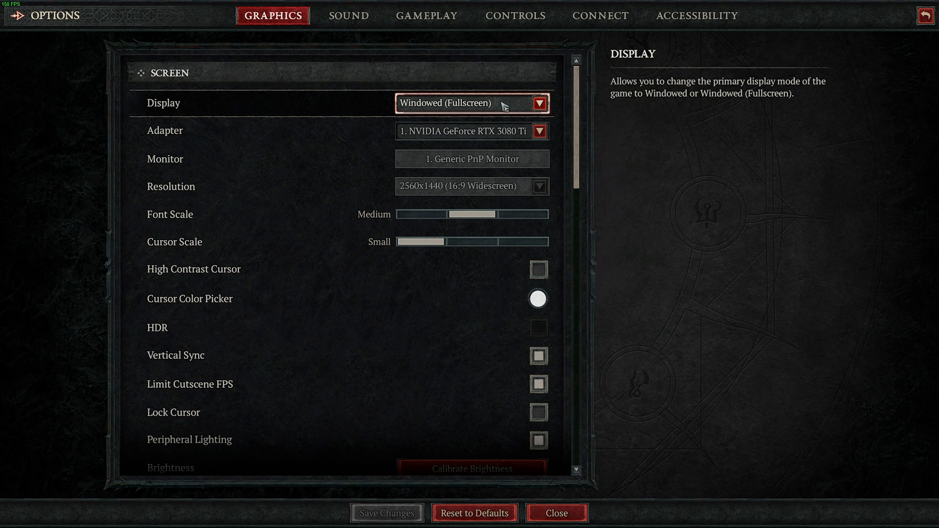
{"action": "mouse_move", "coordinate": [476, 108]}
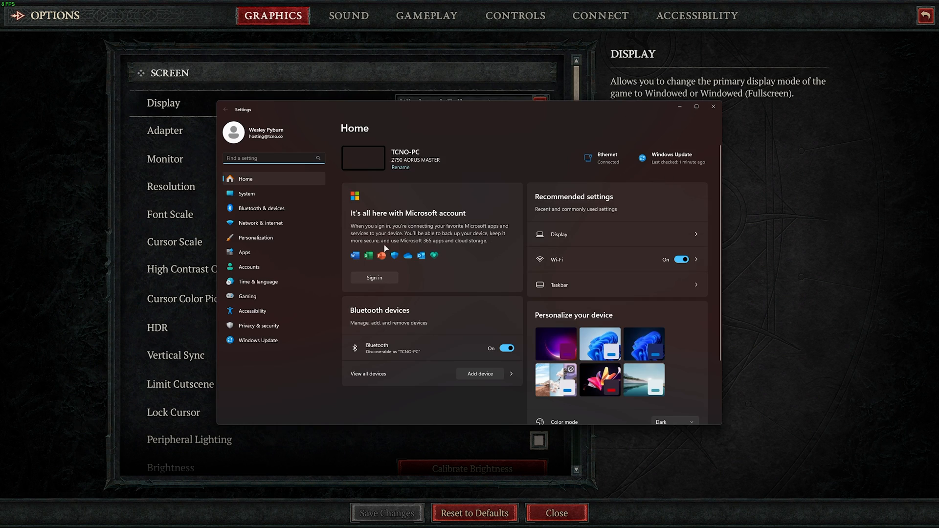
Confirm windowed-game optimizations are on in Windows default graphics settings, then close Settings.
{"action": "left_click", "coordinate": [559, 234]}
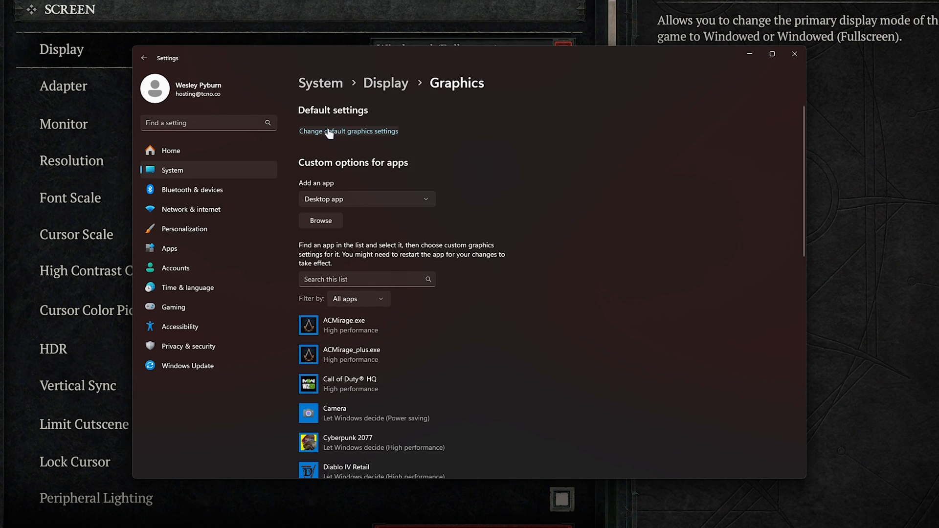
{"action": "left_click", "coordinate": [348, 131]}
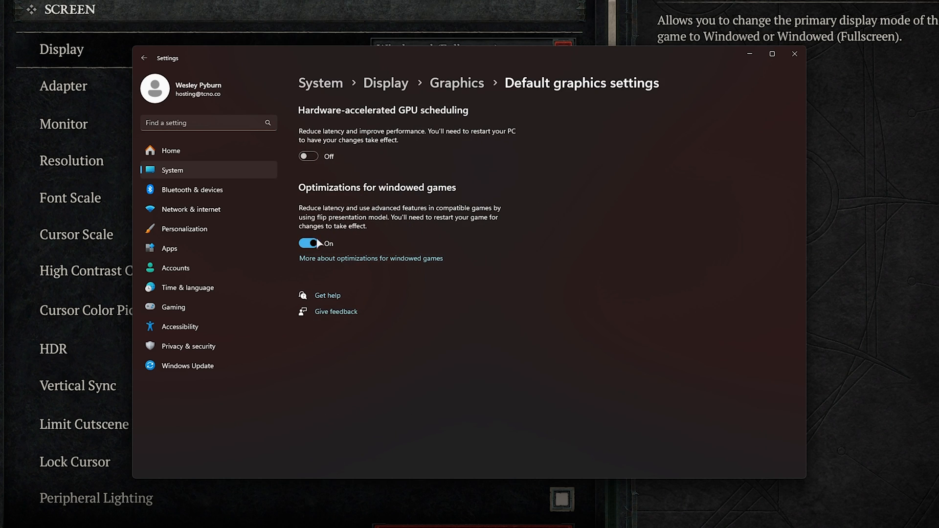
{"action": "mouse_move", "coordinate": [794, 54]}
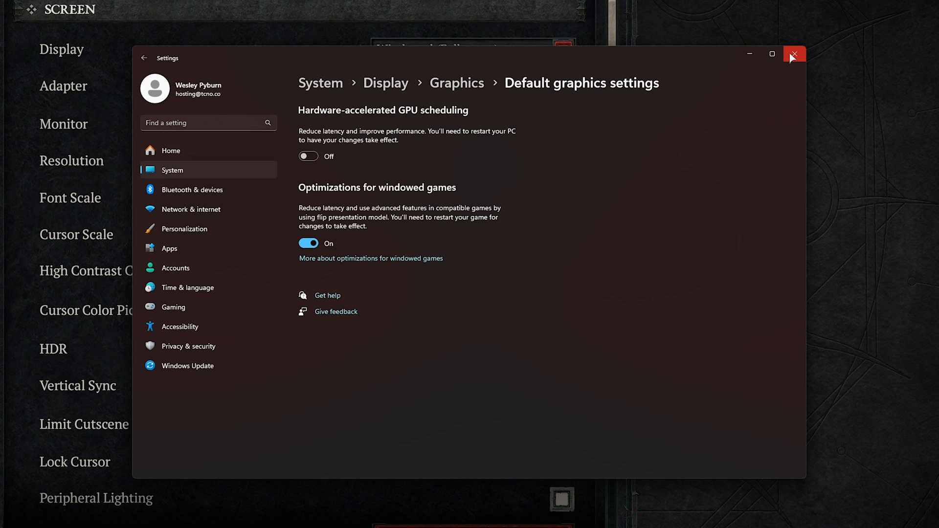
{"action": "left_click", "coordinate": [793, 54]}
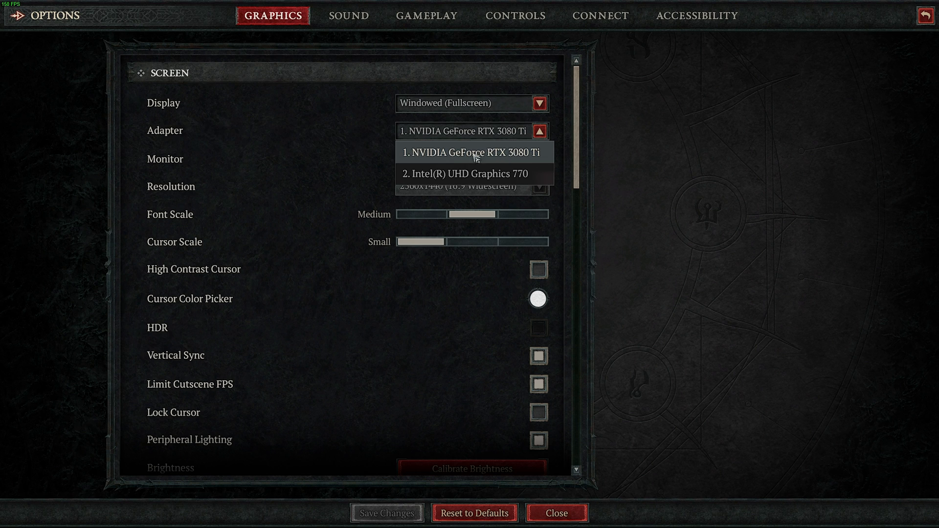
{"action": "mouse_move", "coordinate": [508, 154]}
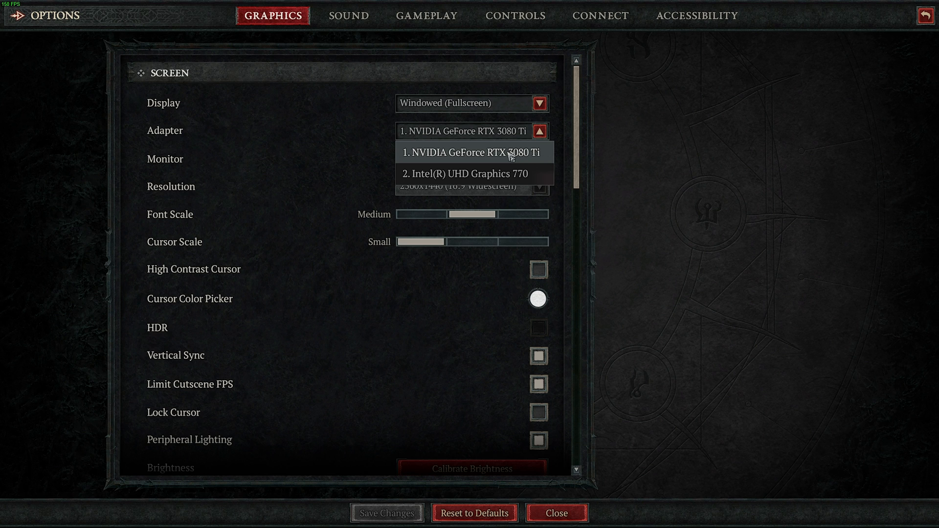
Keep the RTX 3080 Ti adapter and turn Vertical Sync off.
{"action": "left_click", "coordinate": [471, 153]}
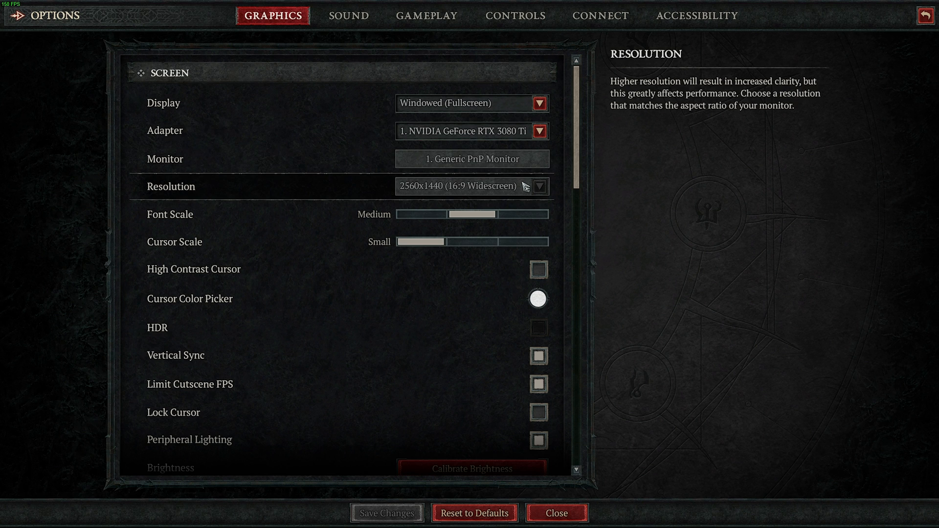
{"action": "mouse_move", "coordinate": [526, 189]}
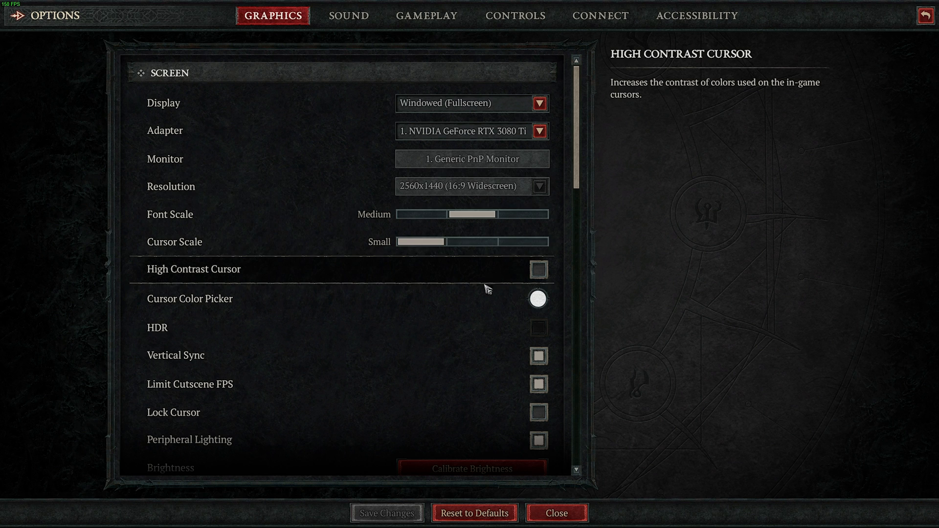
{"action": "mouse_move", "coordinate": [479, 339]}
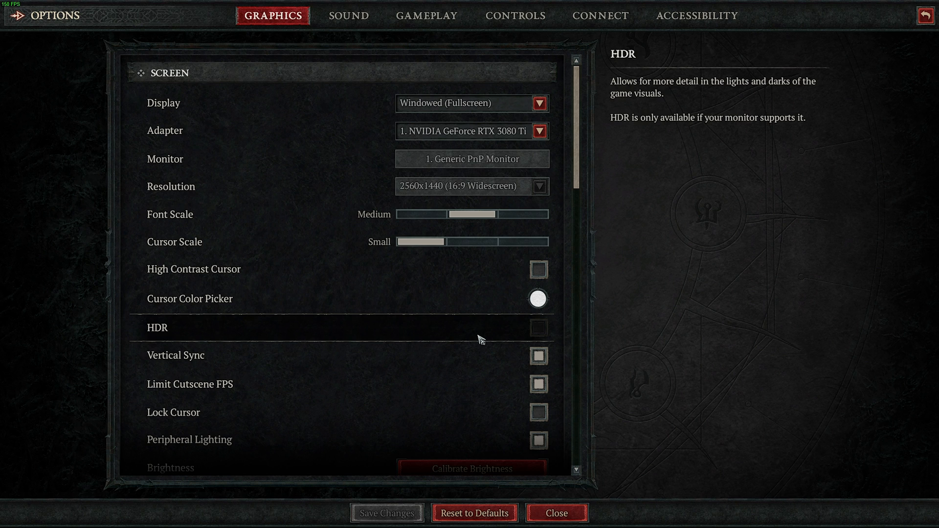
{"action": "mouse_move", "coordinate": [499, 320]}
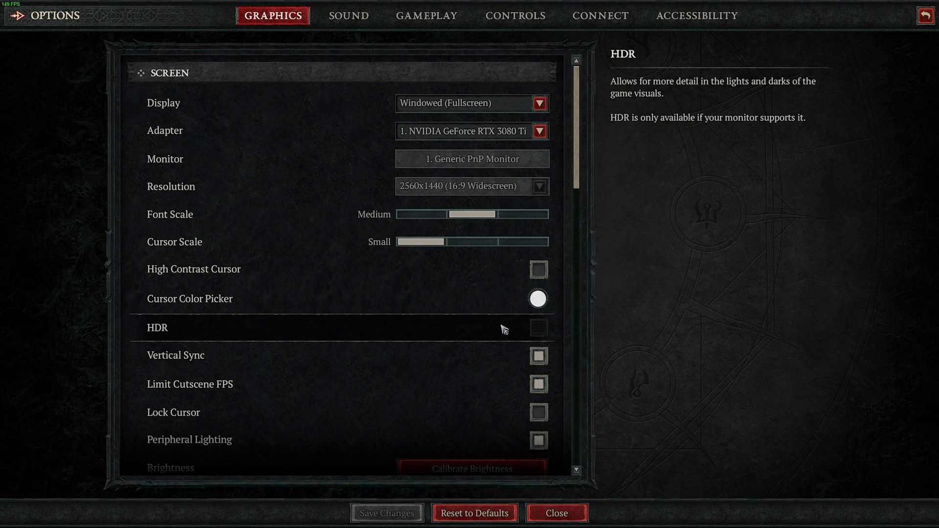
{"action": "mouse_move", "coordinate": [504, 336]}
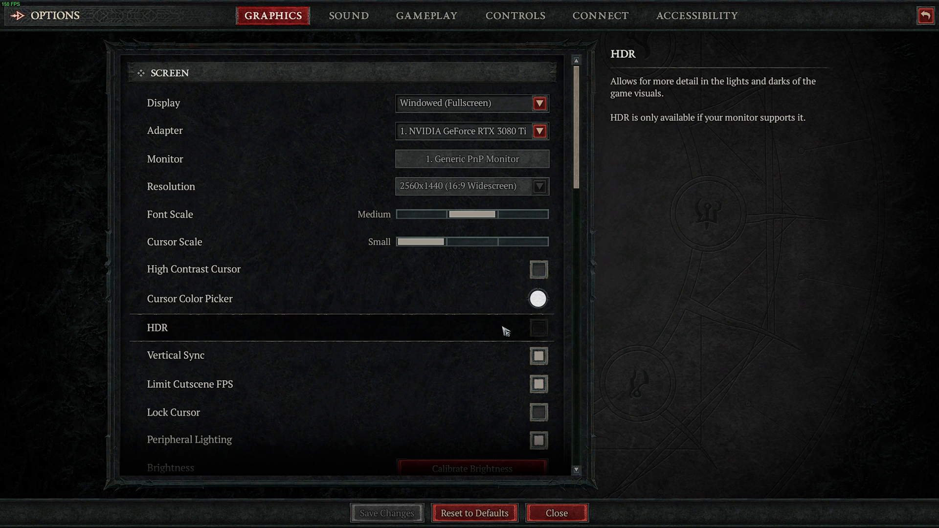
{"action": "mouse_move", "coordinate": [490, 378]}
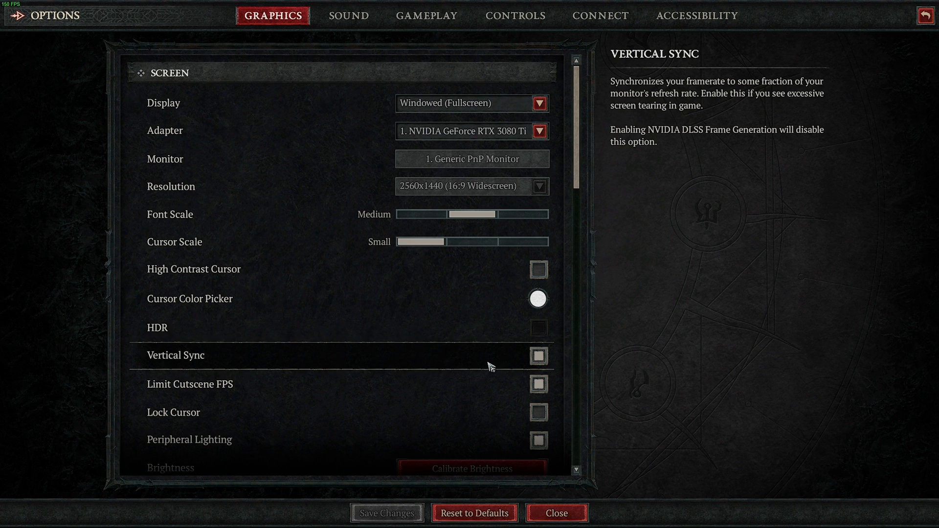
{"action": "left_click", "coordinate": [538, 367]}
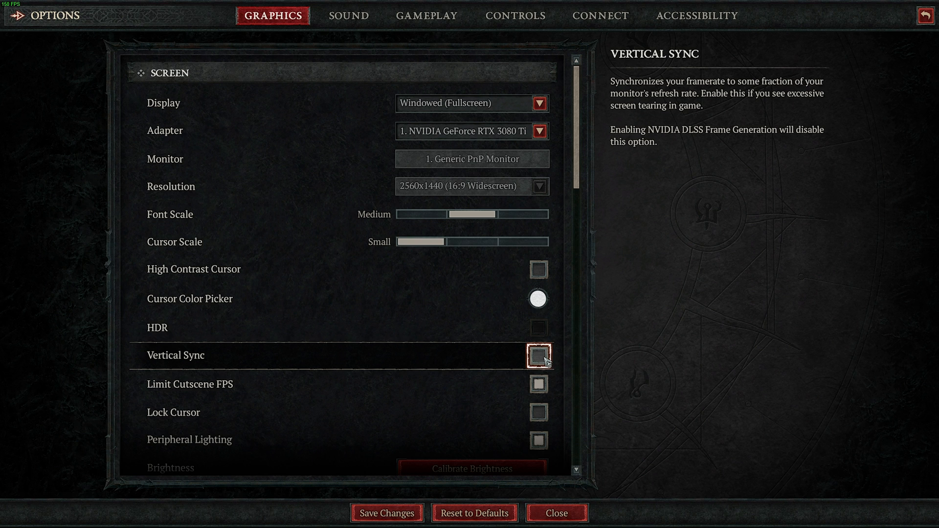
{"action": "scroll", "scroll_direction": "down", "scroll_amount": 3}
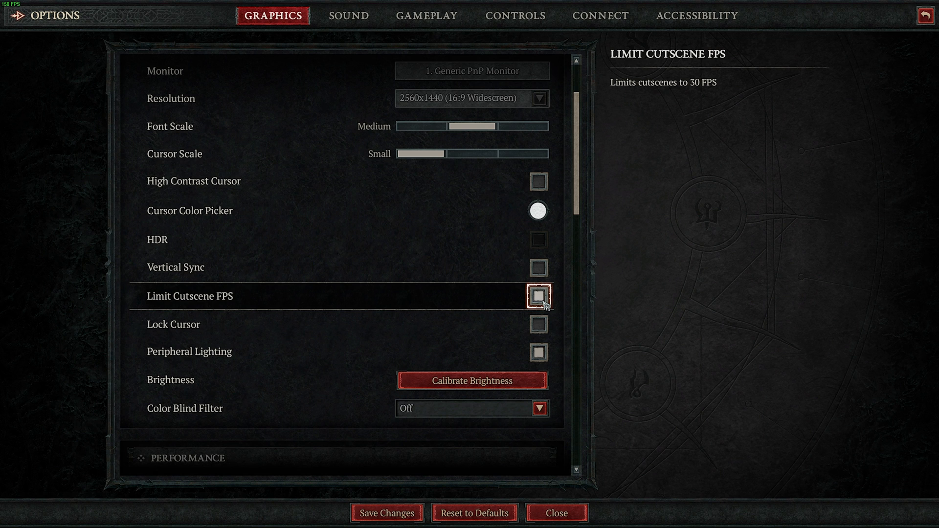
{"action": "mouse_move", "coordinate": [542, 327]}
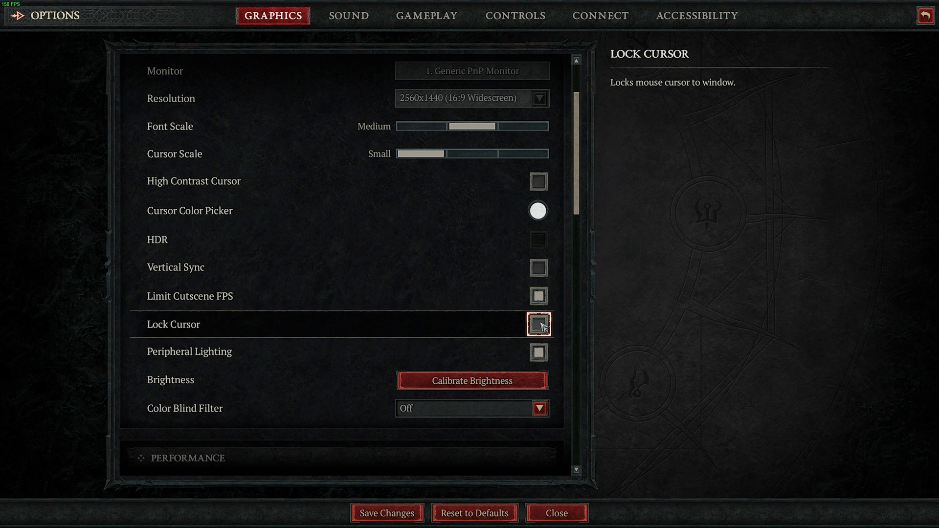
Set Resolution Scaling to NVIDIA DLSS Super Resolution in Quality mode.
{"action": "scroll", "scroll_direction": "down", "scroll_amount": 3}
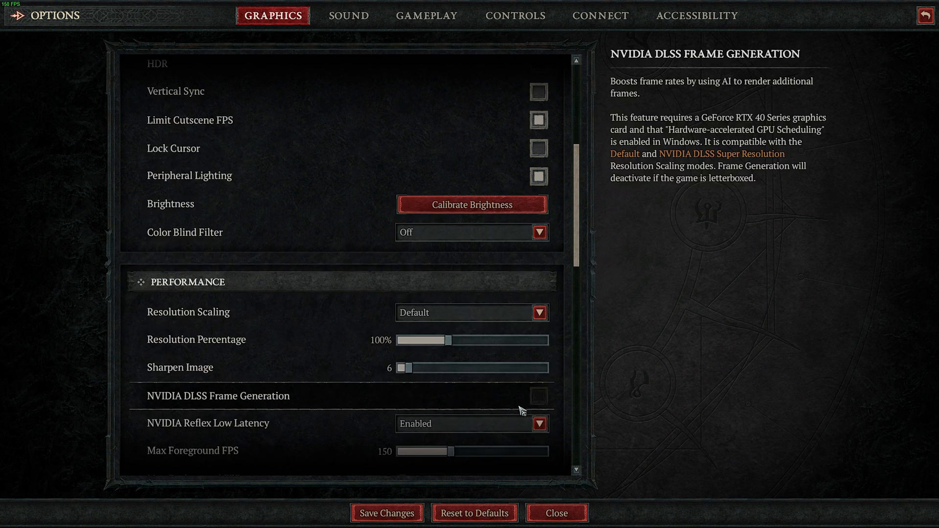
{"action": "scroll", "scroll_direction": "down", "scroll_amount": 3}
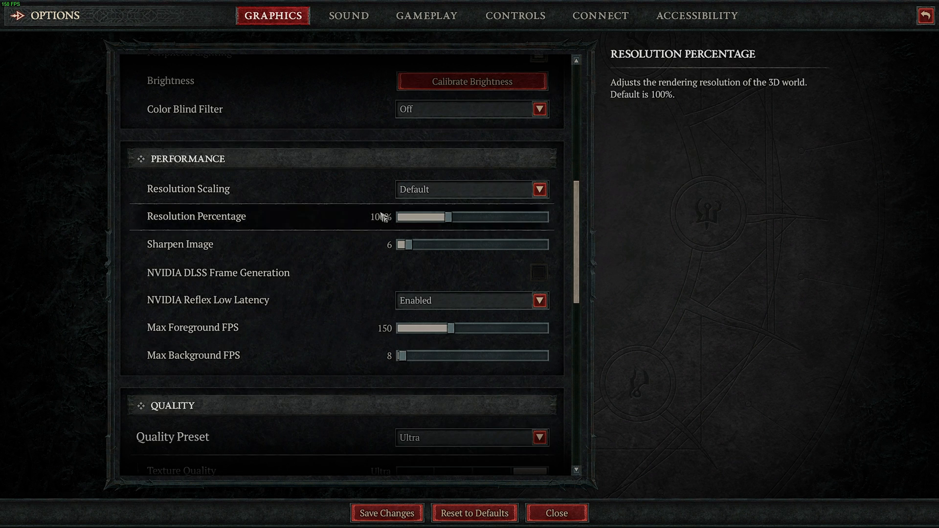
{"action": "mouse_move", "coordinate": [385, 201]}
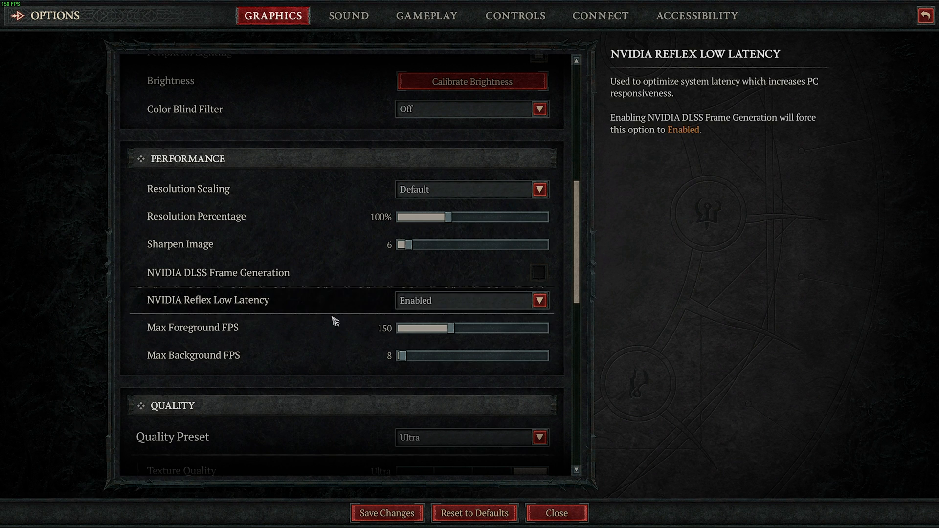
{"action": "mouse_move", "coordinate": [338, 325]}
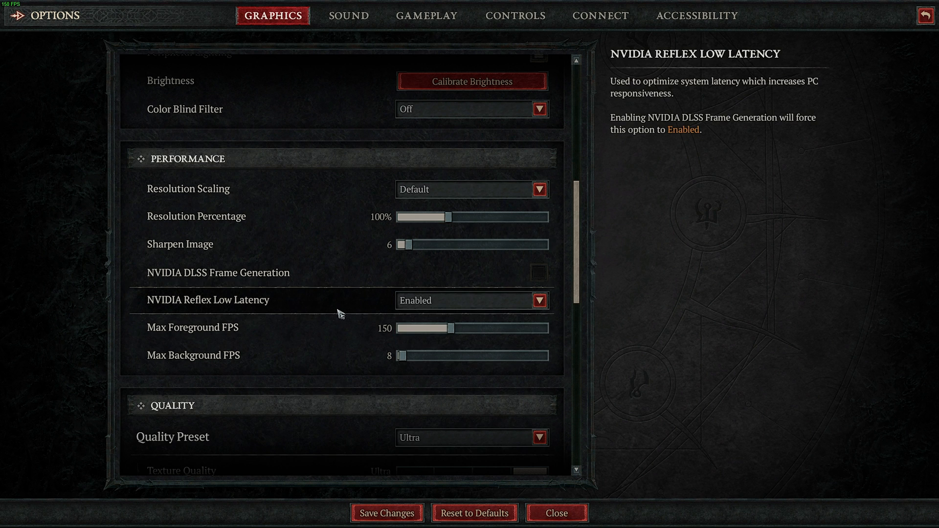
{"action": "left_click", "coordinate": [538, 189]}
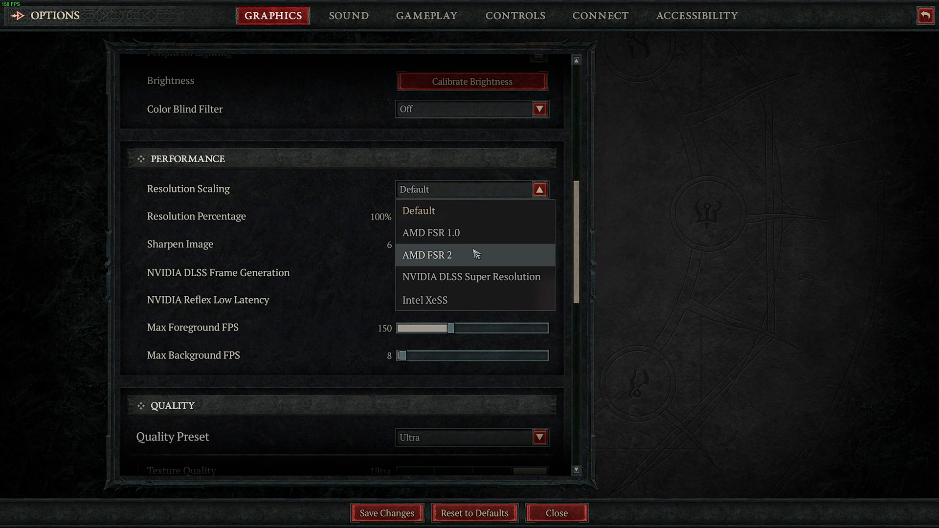
{"action": "mouse_move", "coordinate": [448, 282]}
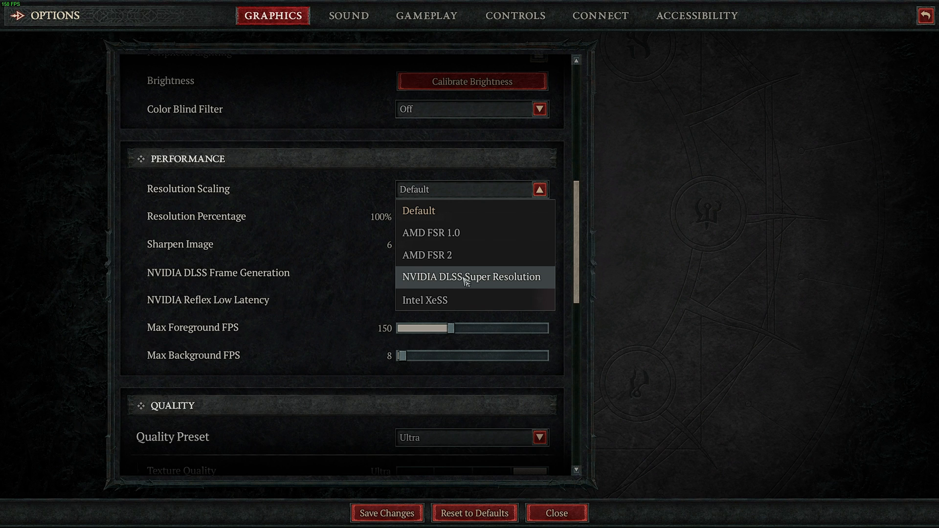
{"action": "left_click", "coordinate": [471, 278]}
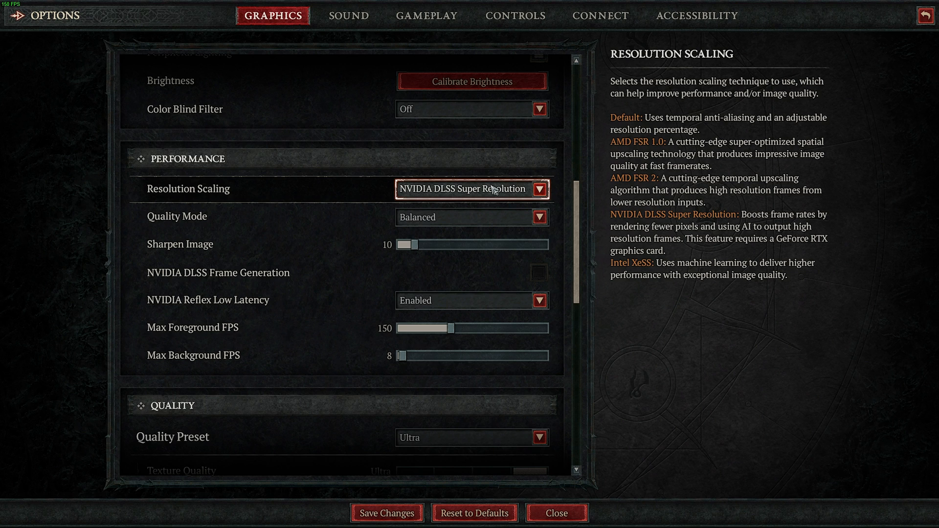
{"action": "mouse_move", "coordinate": [501, 201]}
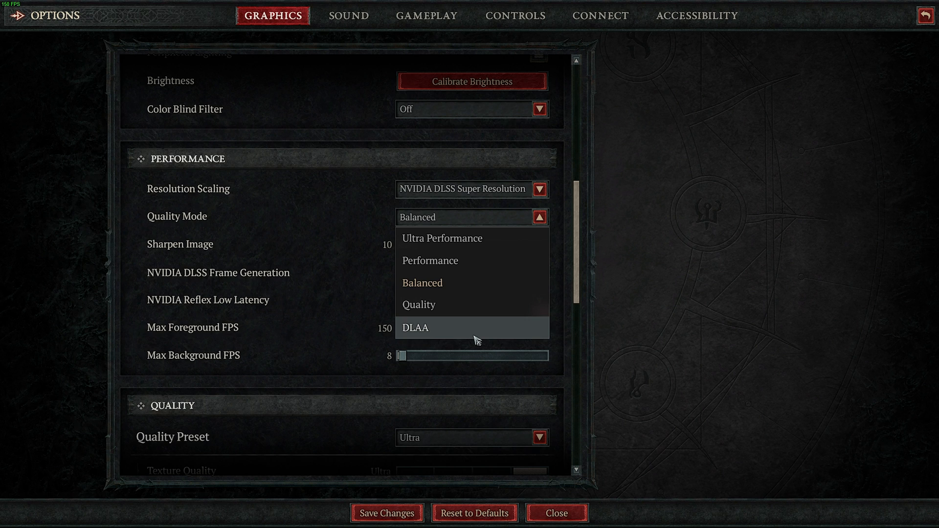
{"action": "mouse_move", "coordinate": [470, 343]}
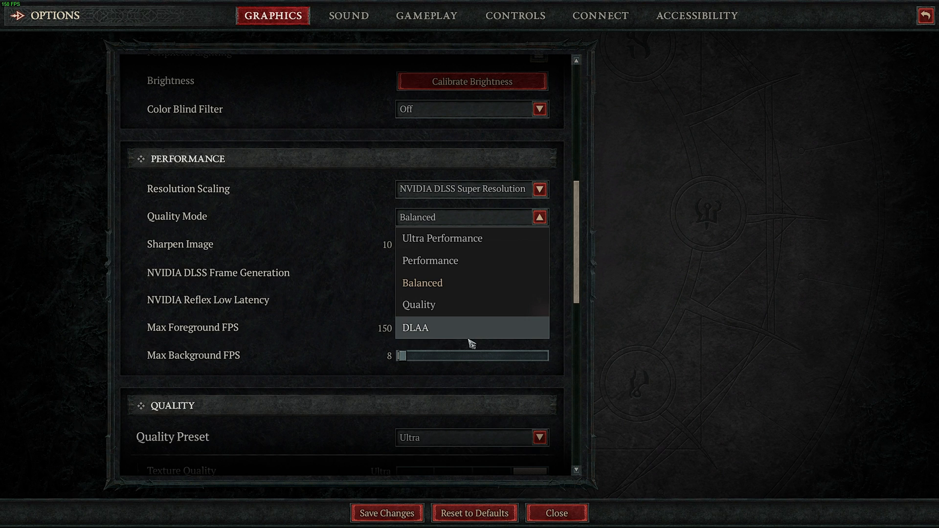
{"action": "mouse_move", "coordinate": [456, 339]}
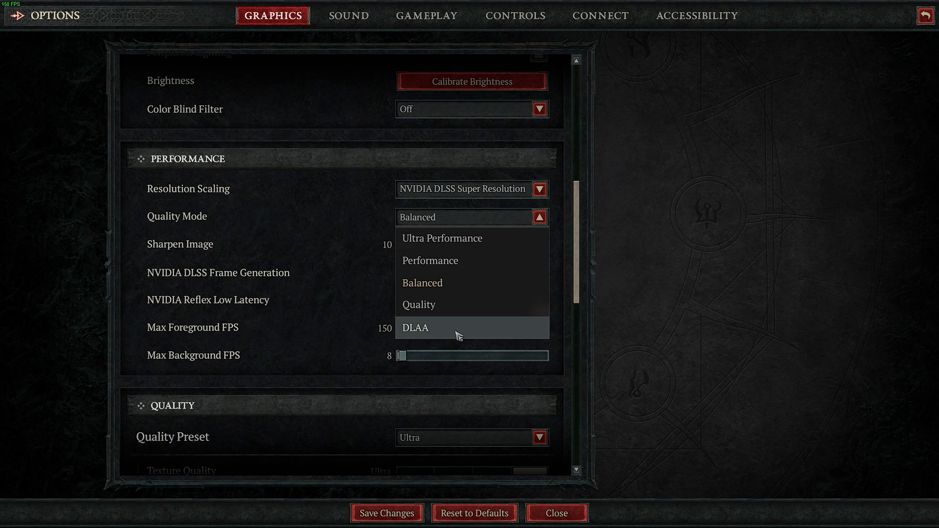
{"action": "mouse_move", "coordinate": [465, 308]}
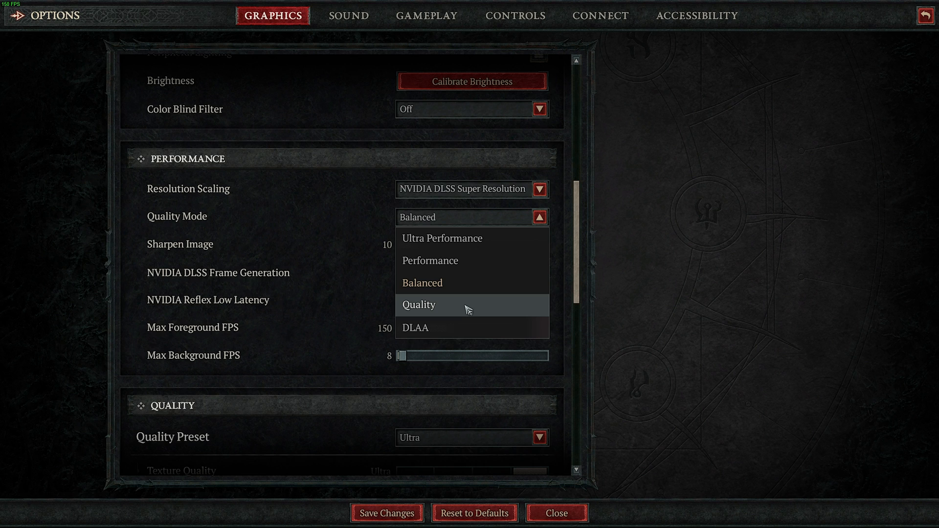
{"action": "mouse_move", "coordinate": [454, 302]}
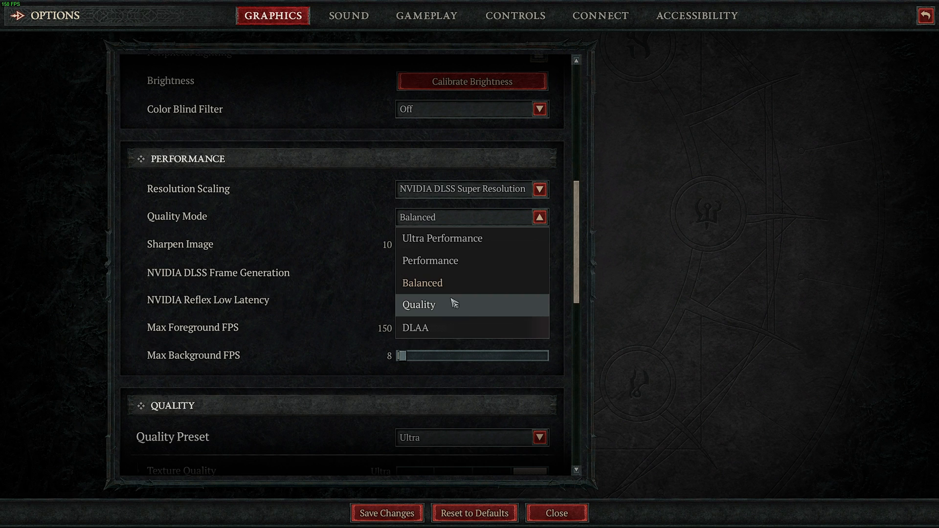
{"action": "left_click", "coordinate": [419, 305]}
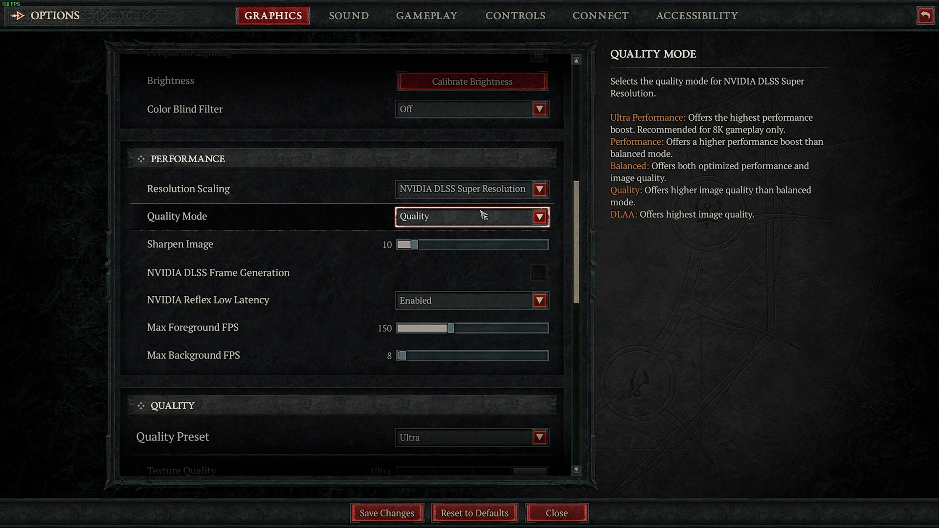
{"action": "left_click", "coordinate": [537, 217]}
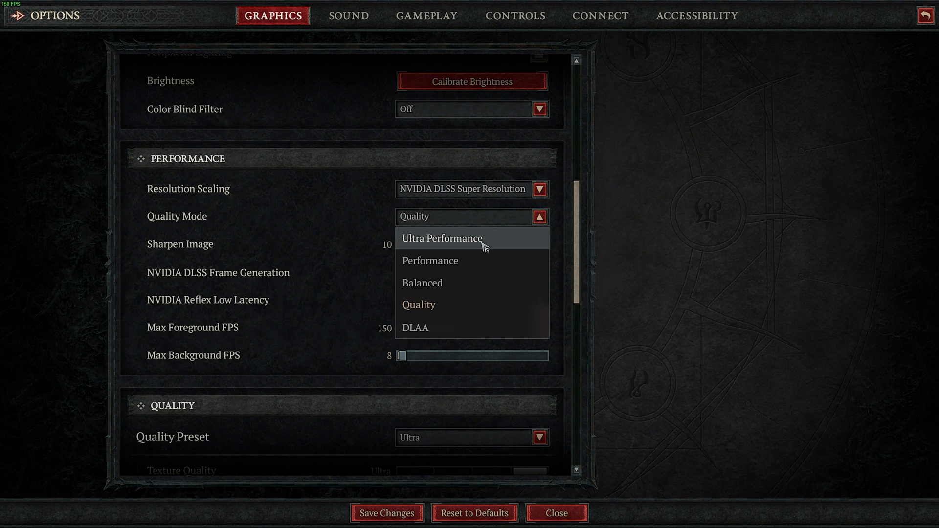
{"action": "mouse_move", "coordinate": [464, 272]}
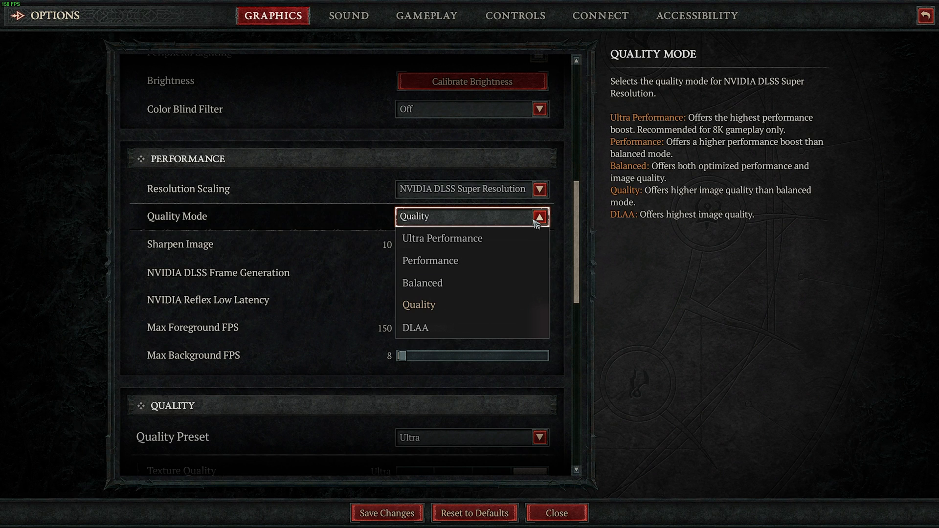
{"action": "left_click", "coordinate": [418, 305]}
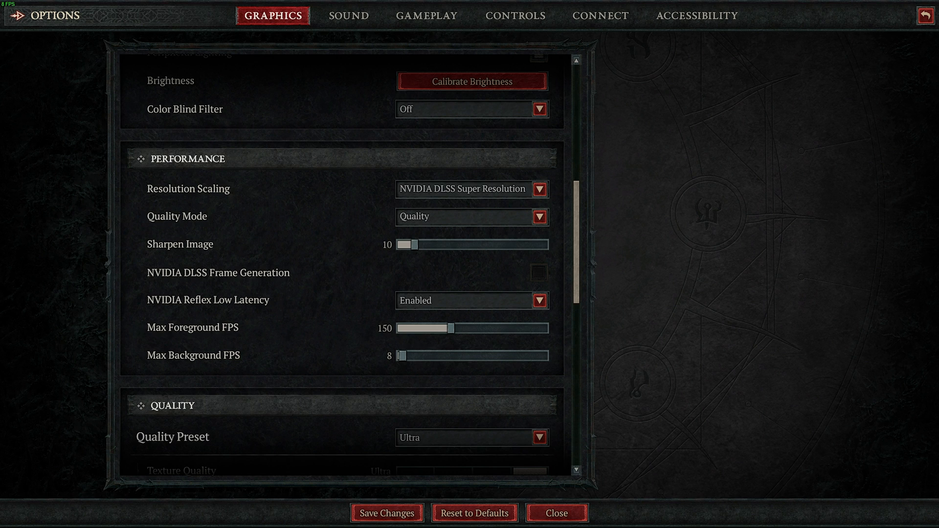
{"action": "mouse_move", "coordinate": [414, 248]}
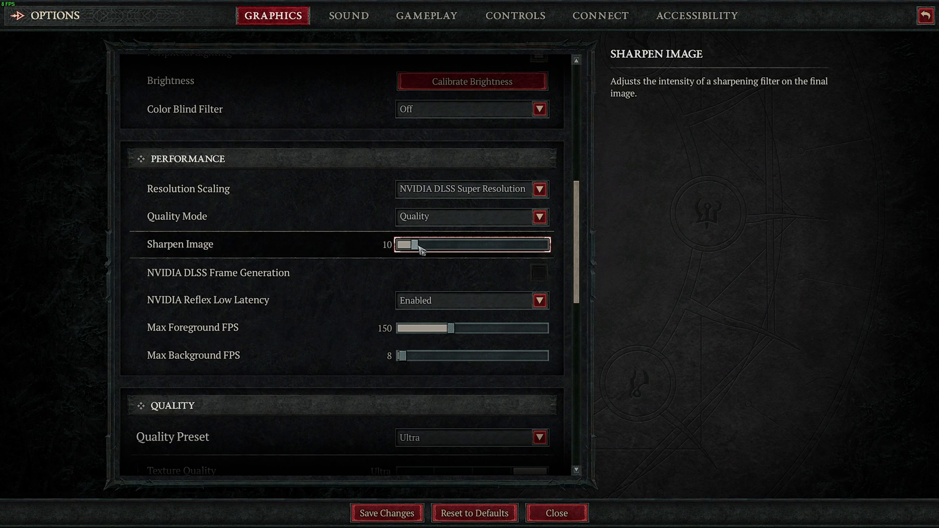
Try Sharpen Image at 72, 44, 13 and 0, settling around 26.
{"action": "left_click_drag", "start_coordinate": [408, 245], "coordinate": [504, 244]}
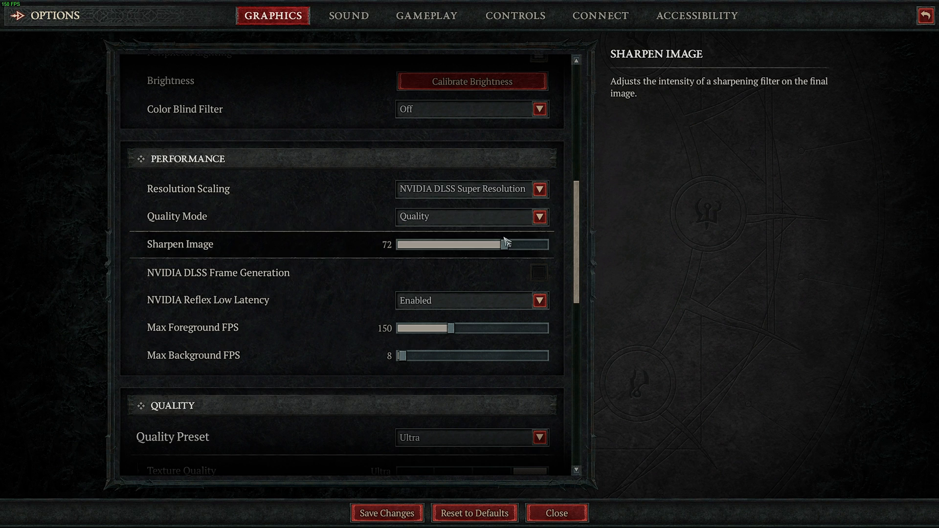
{"action": "left_click_drag", "start_coordinate": [500, 244], "coordinate": [464, 244]}
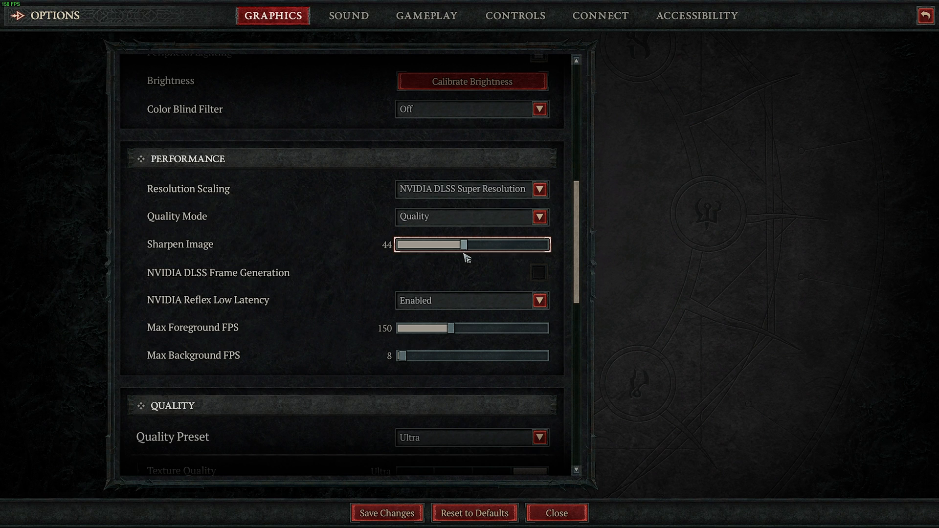
{"action": "left_click_drag", "start_coordinate": [466, 245], "coordinate": [417, 245]}
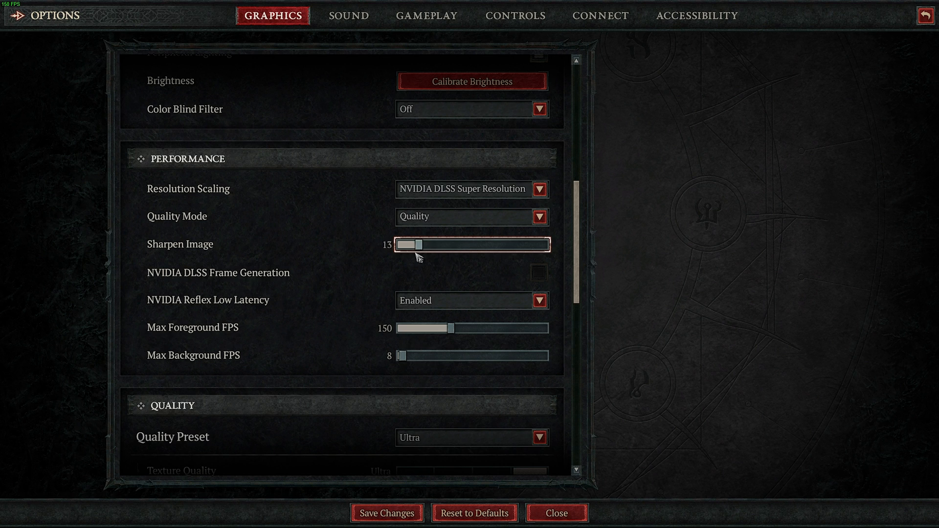
{"action": "left_click_drag", "start_coordinate": [416, 244], "coordinate": [398, 244]}
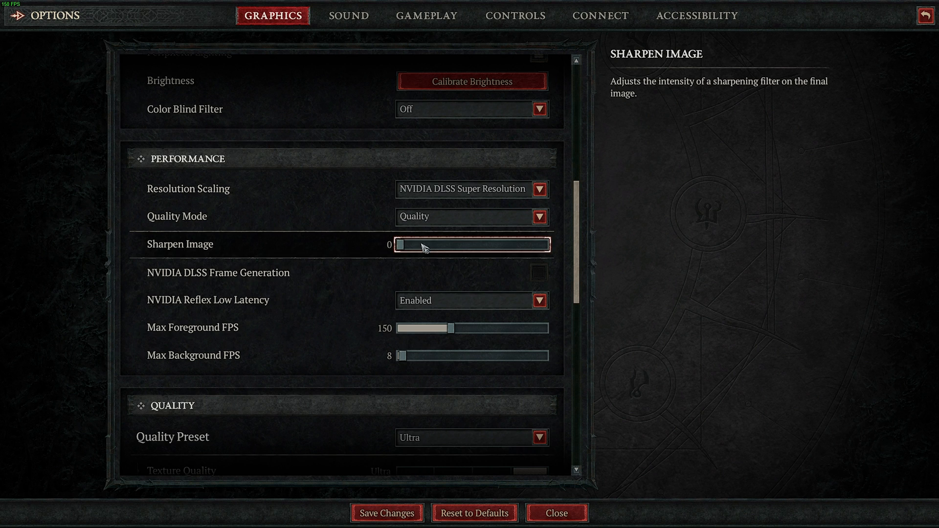
{"action": "left_click_drag", "start_coordinate": [401, 245], "coordinate": [424, 245]}
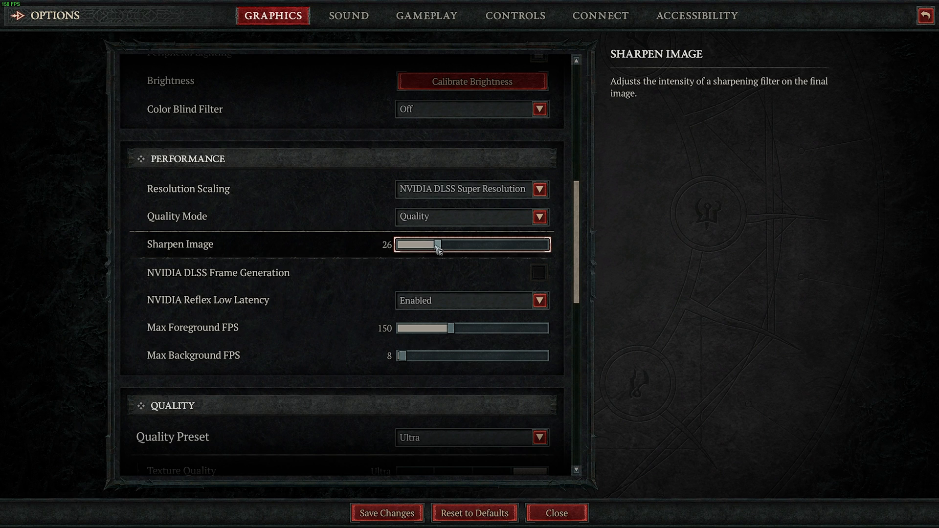
{"action": "mouse_move", "coordinate": [446, 281]}
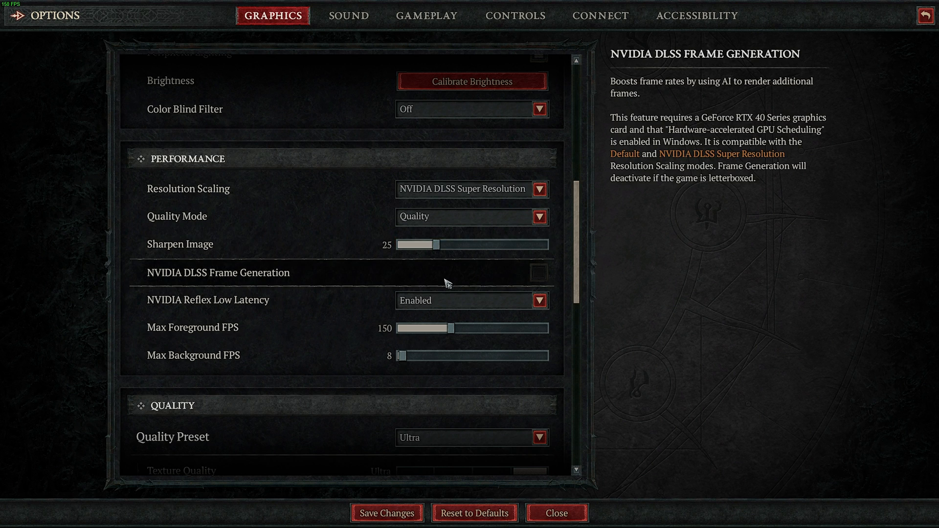
{"action": "mouse_move", "coordinate": [464, 284]}
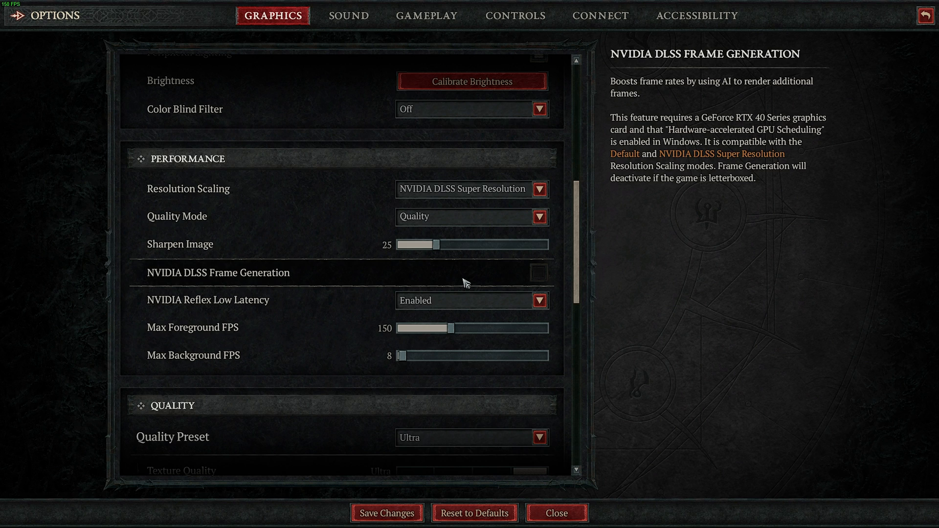
{"action": "mouse_move", "coordinate": [491, 283]}
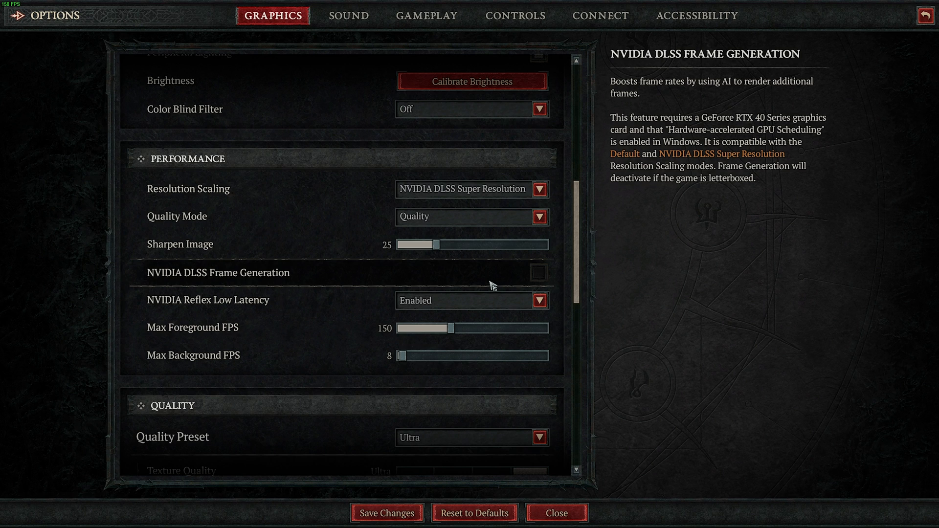
{"action": "mouse_move", "coordinate": [495, 301]}
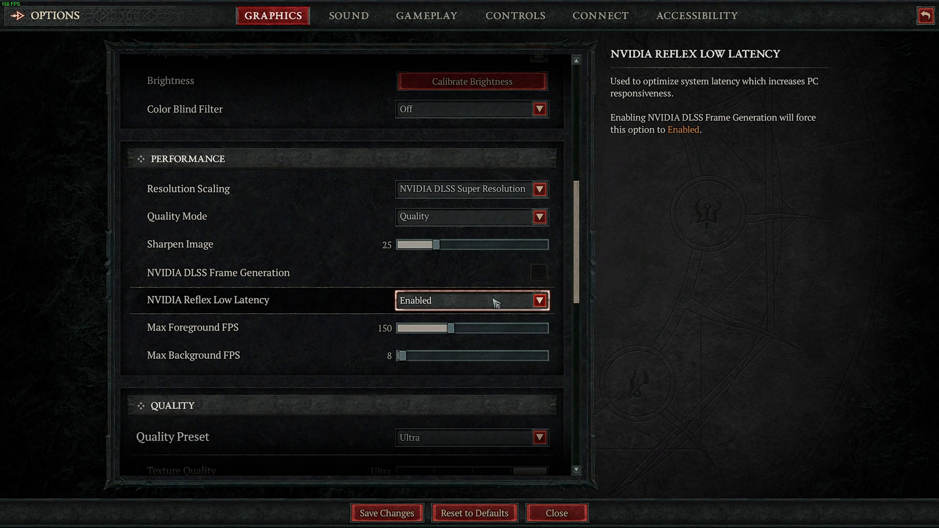
Check the NVIDIA Reflex Low Latency choices and leave it Enabled, with sharpening at 25.
{"action": "left_click", "coordinate": [539, 301]}
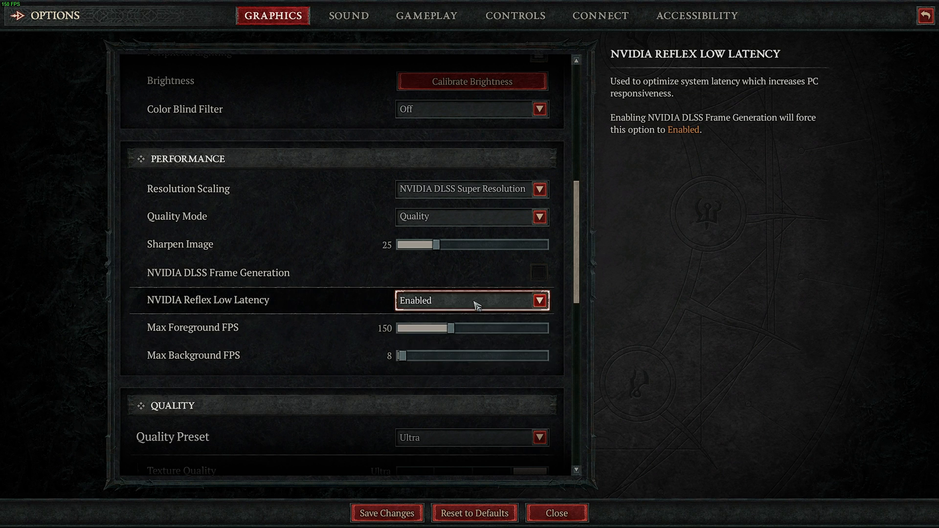
{"action": "mouse_move", "coordinate": [450, 332]}
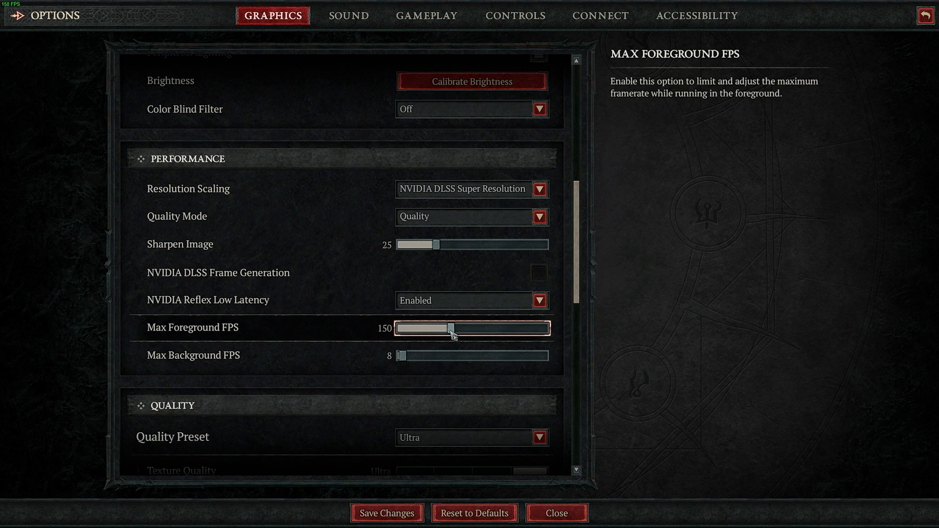
Try Max Foreground FPS at 400, 249 and 196, finally leaving it at 400.
{"action": "left_click_drag", "start_coordinate": [449, 328], "coordinate": [544, 328]}
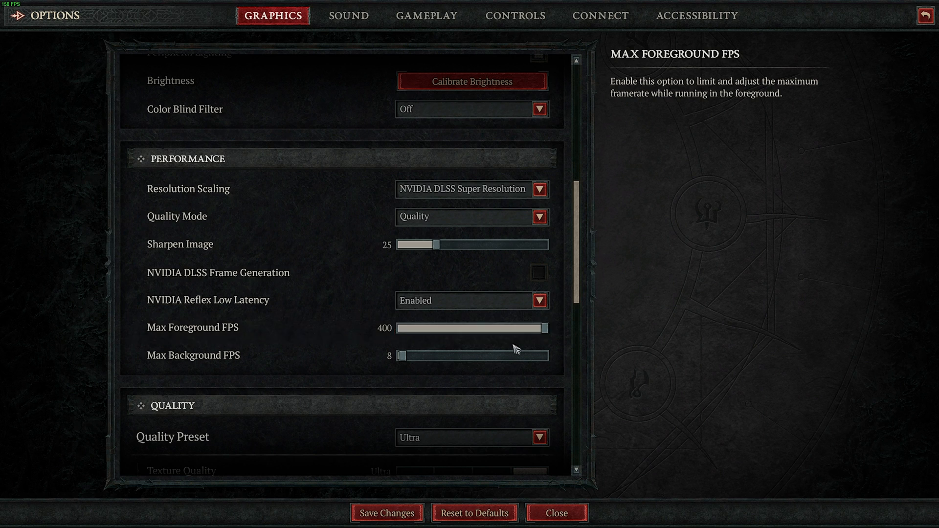
{"action": "mouse_move", "coordinate": [419, 361]}
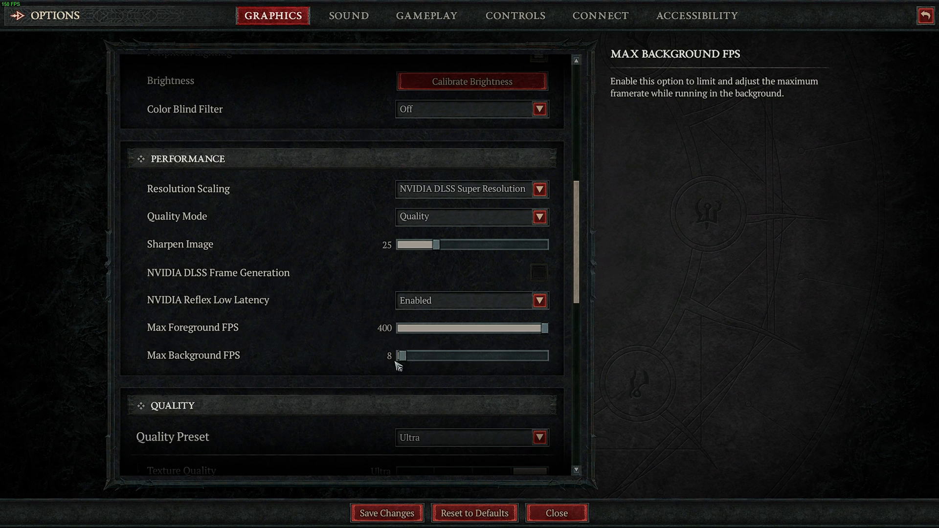
{"action": "left_click_drag", "start_coordinate": [542, 328], "coordinate": [485, 329]}
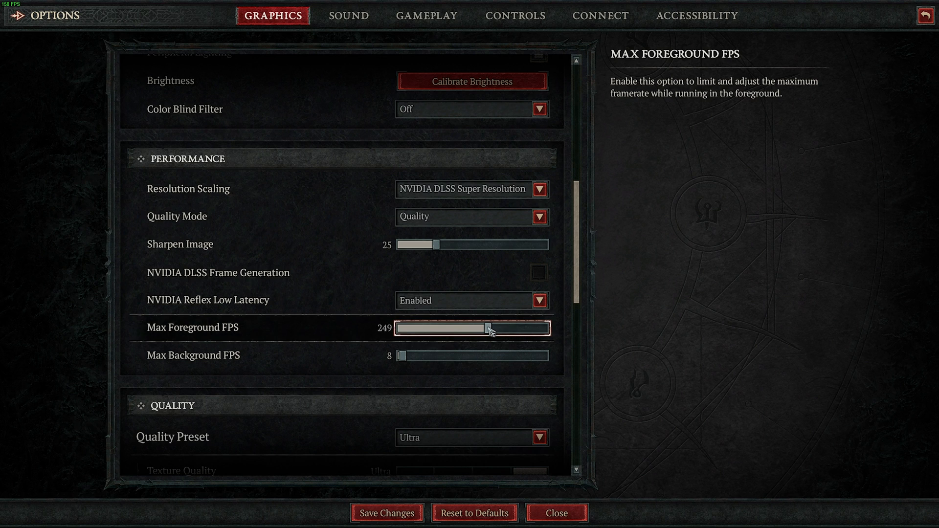
{"action": "left_click_drag", "start_coordinate": [487, 328], "coordinate": [469, 328]}
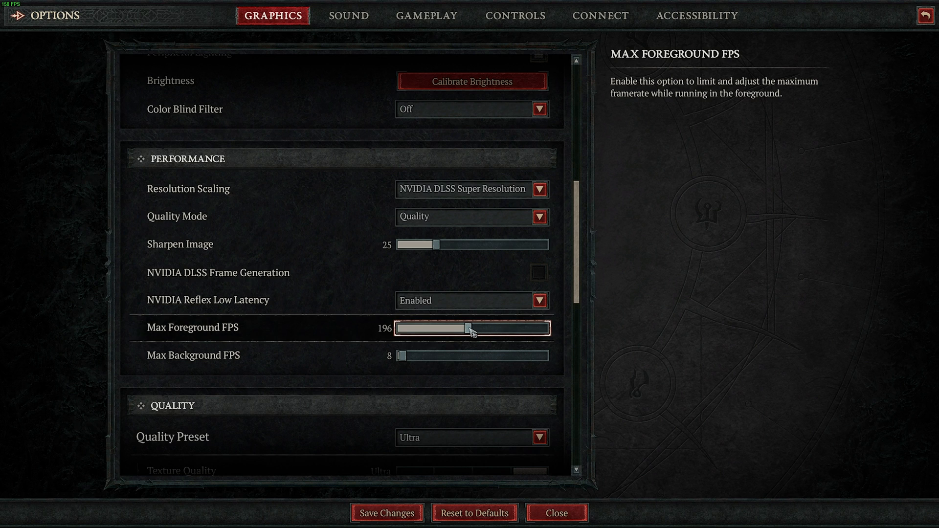
{"action": "left_click_drag", "start_coordinate": [467, 329], "coordinate": [544, 328]}
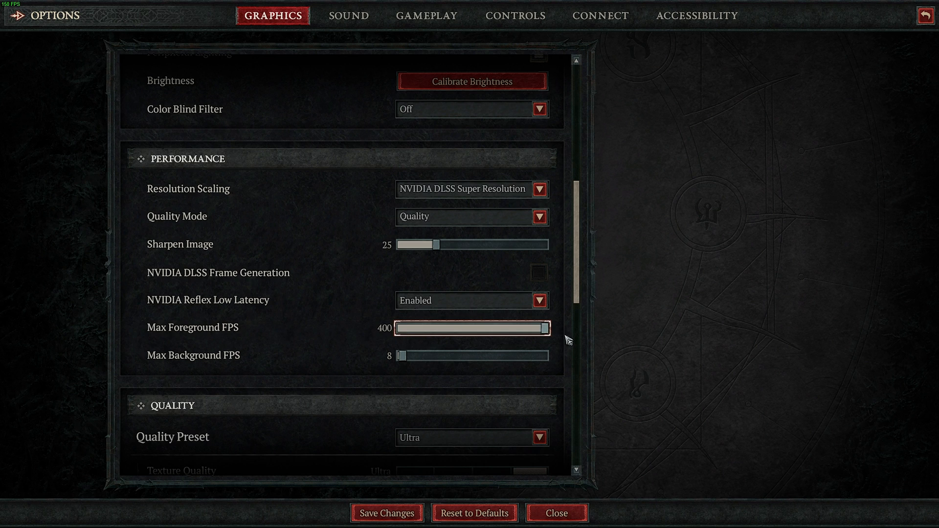
{"action": "mouse_move", "coordinate": [537, 329]}
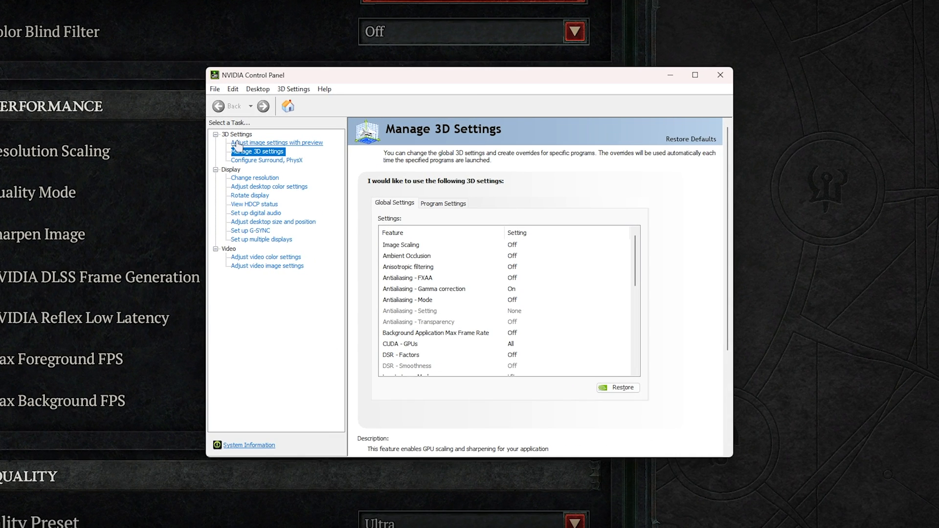
Select Diablo 4 under Program Settings in Manage 3D settings.
{"action": "left_click", "coordinate": [277, 143]}
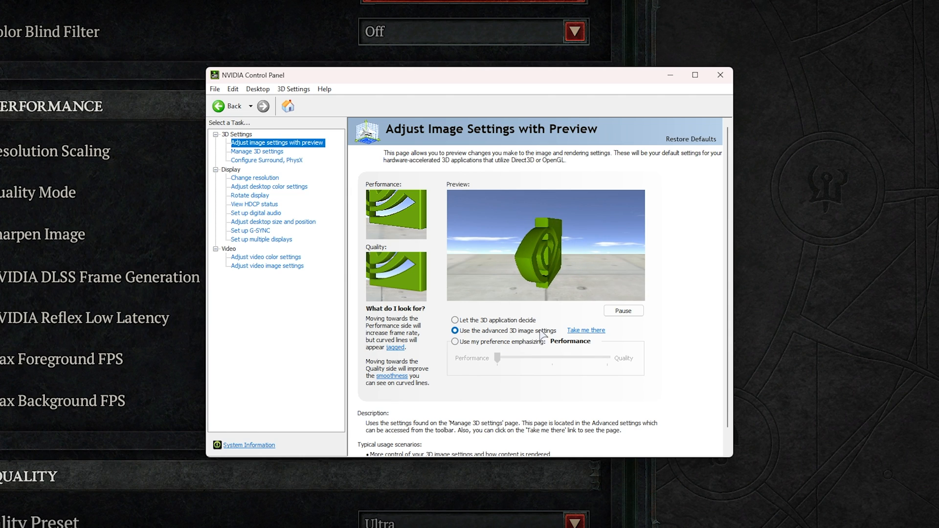
{"action": "left_click", "coordinate": [256, 151]}
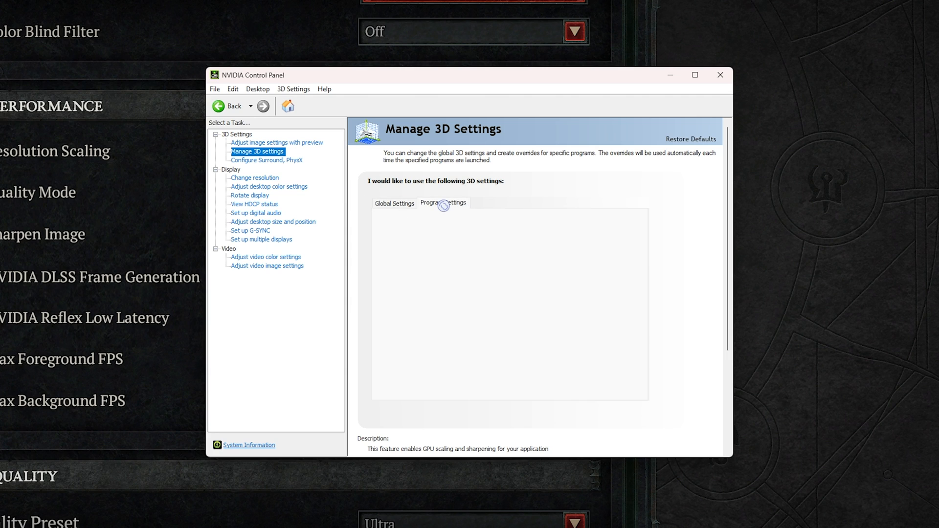
{"action": "left_click", "coordinate": [443, 203]}
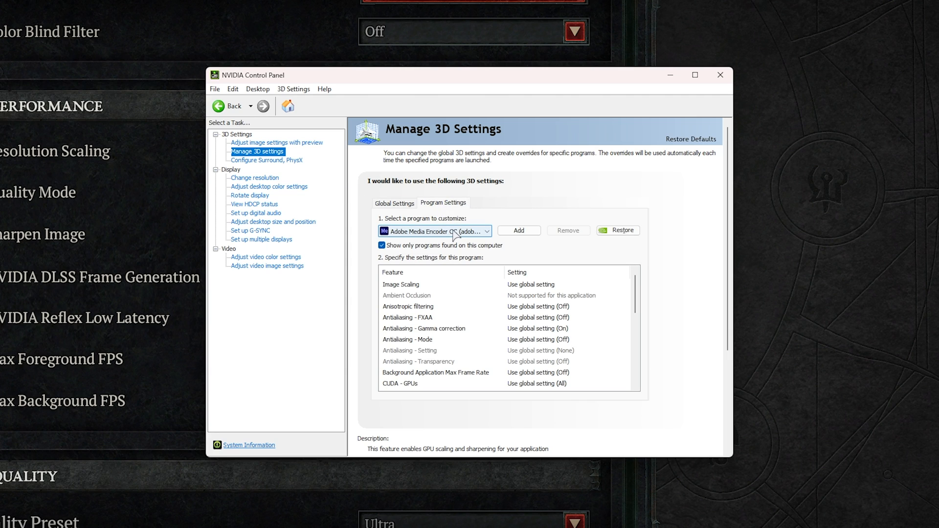
{"action": "left_click", "coordinate": [486, 231]}
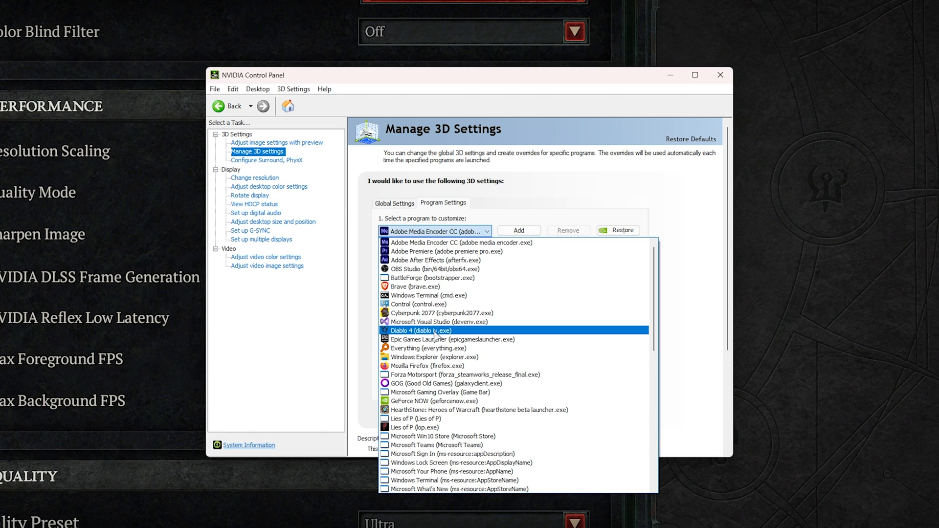
{"action": "left_click", "coordinate": [416, 331]}
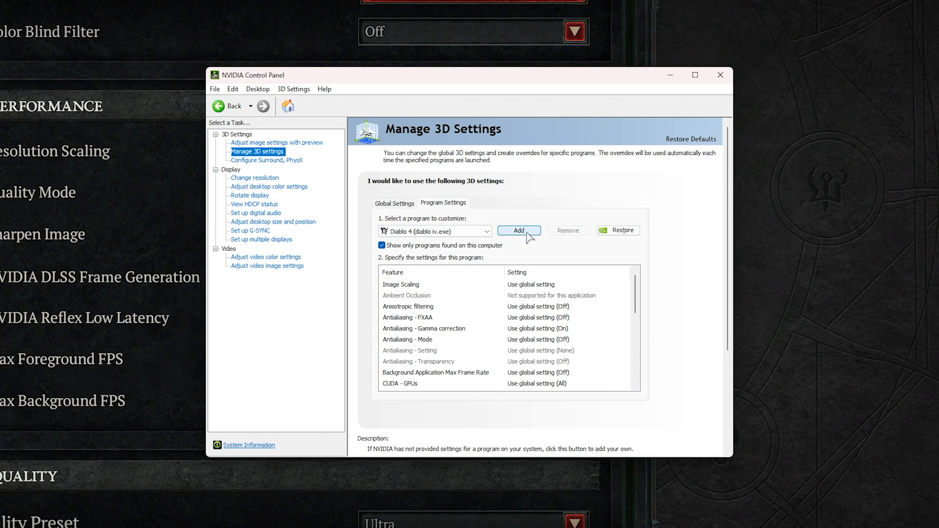
Review the antialiasing description and Diablo 4's Max Frame Rate, still on global Off.
{"action": "left_click", "coordinate": [518, 230]}
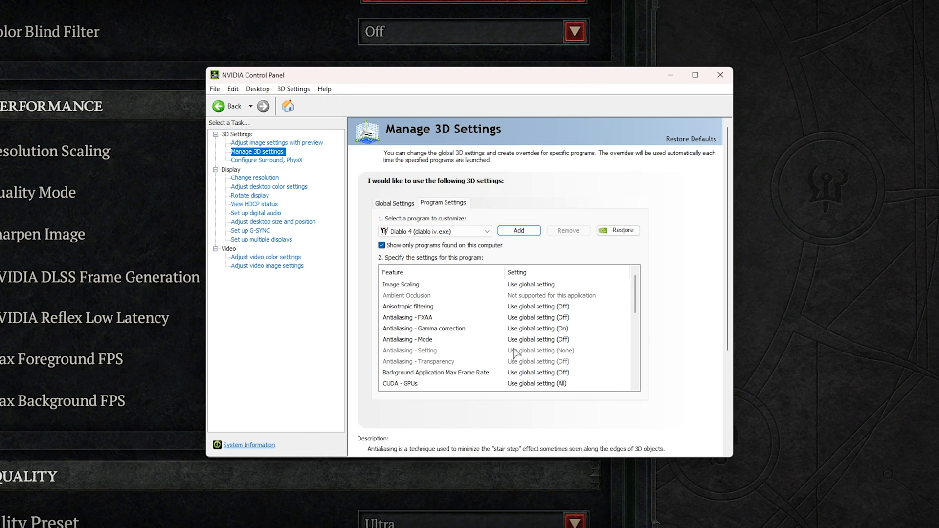
{"action": "scroll", "scroll_direction": "down", "scroll_amount": 3}
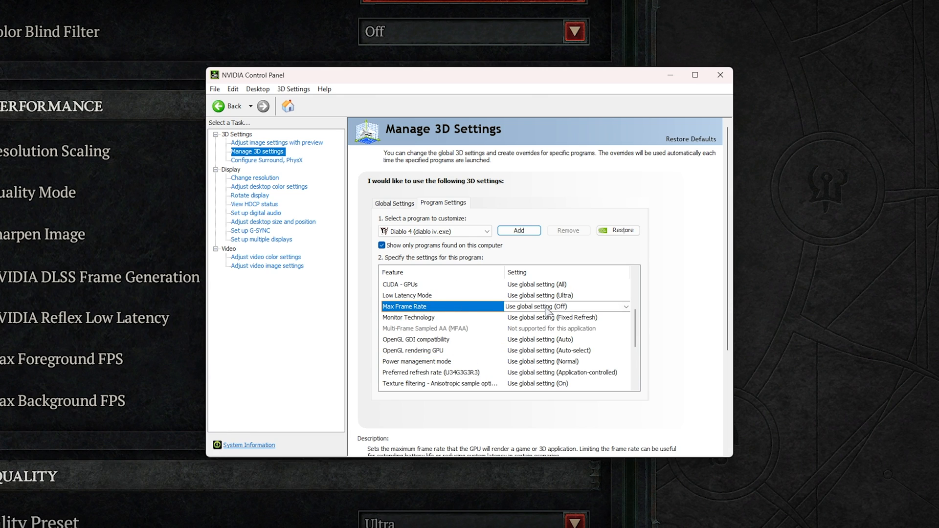
{"action": "left_click", "coordinate": [626, 306]}
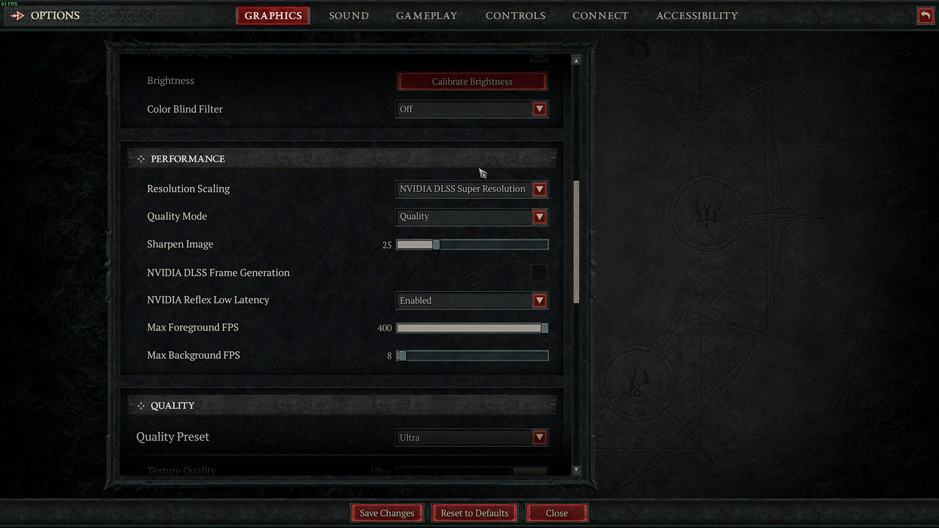
{"action": "mouse_move", "coordinate": [494, 253]}
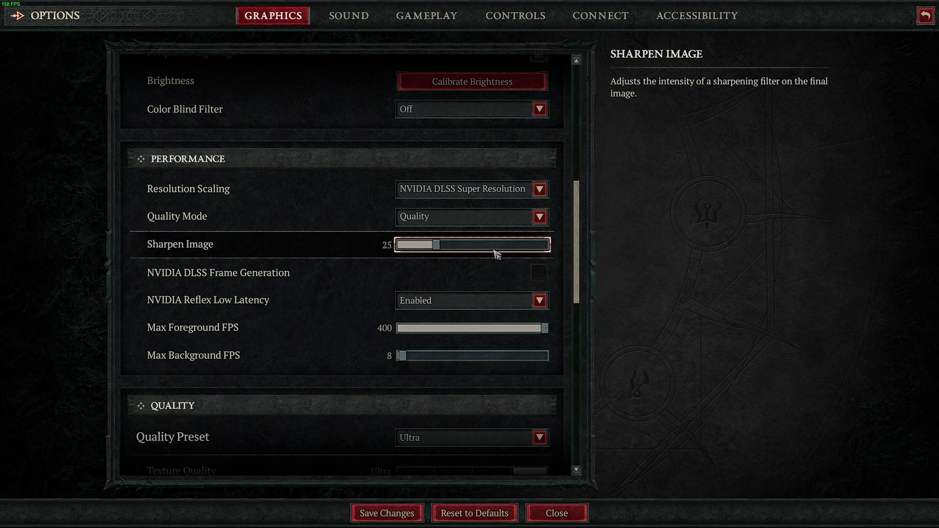
{"action": "mouse_move", "coordinate": [262, 348]}
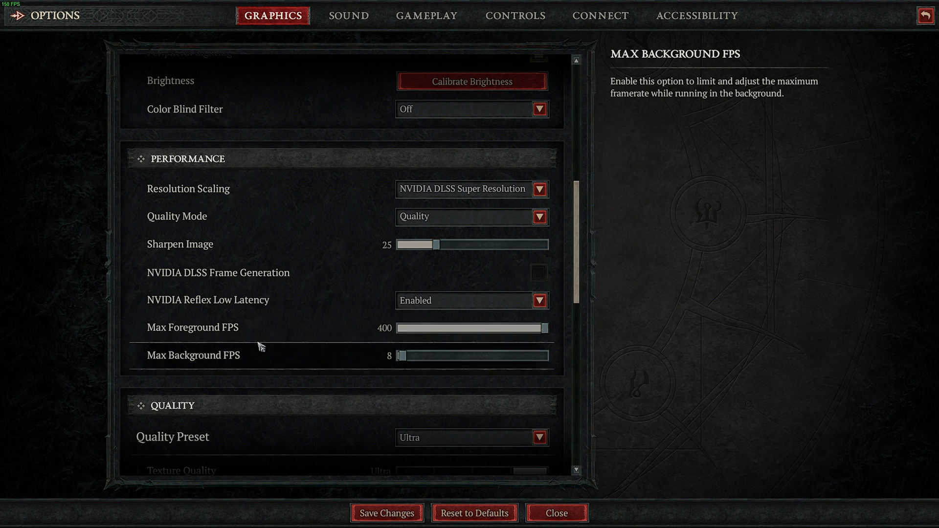
{"action": "mouse_move", "coordinate": [433, 337]}
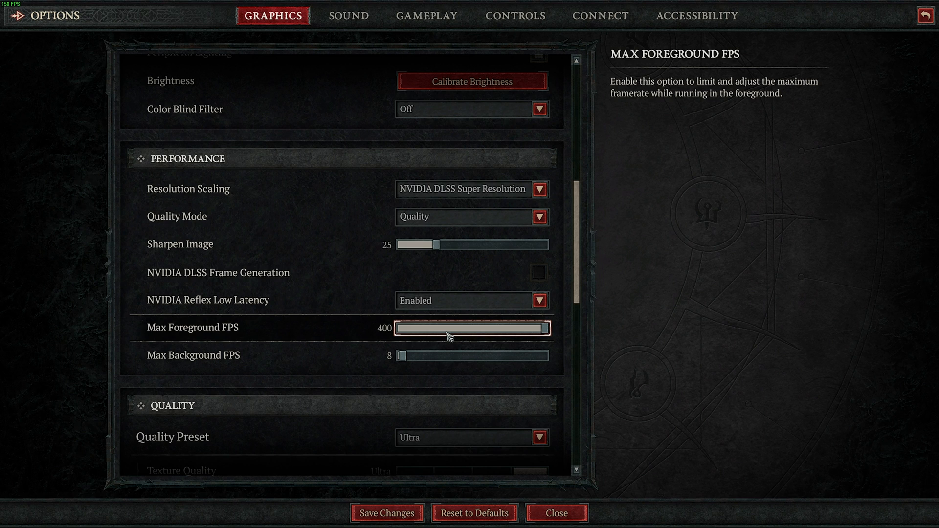
{"action": "mouse_move", "coordinate": [502, 333]}
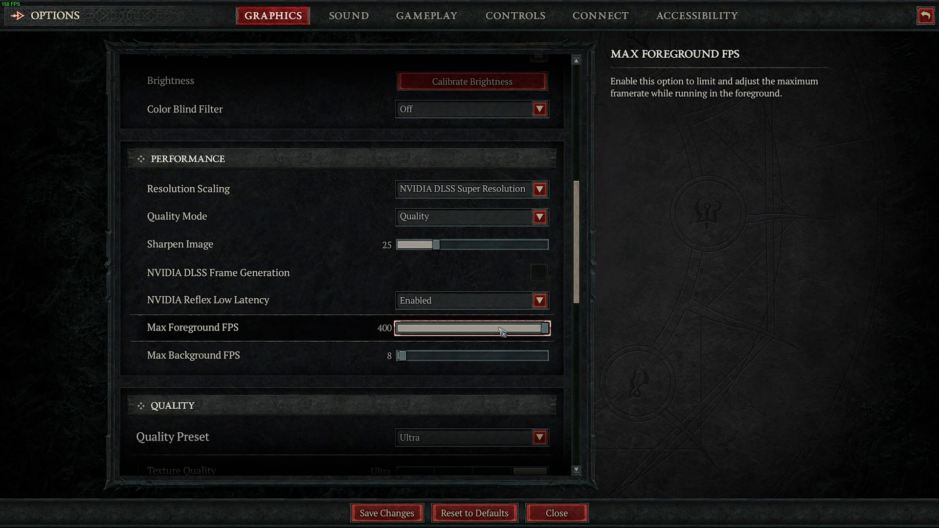
{"action": "scroll", "scroll_direction": "down", "scroll_amount": 3}
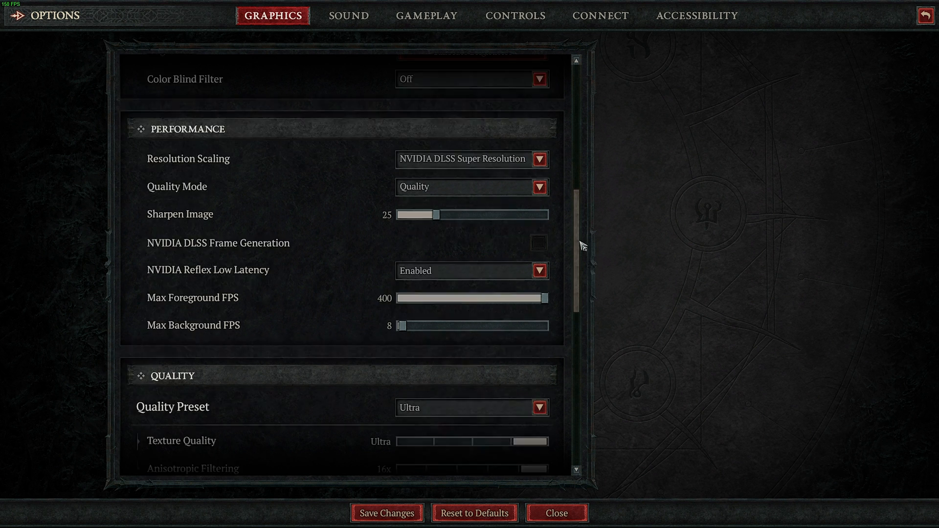
Replace the Ultra quality preset with Medium.
{"action": "scroll", "scroll_direction": "down", "scroll_amount": 3}
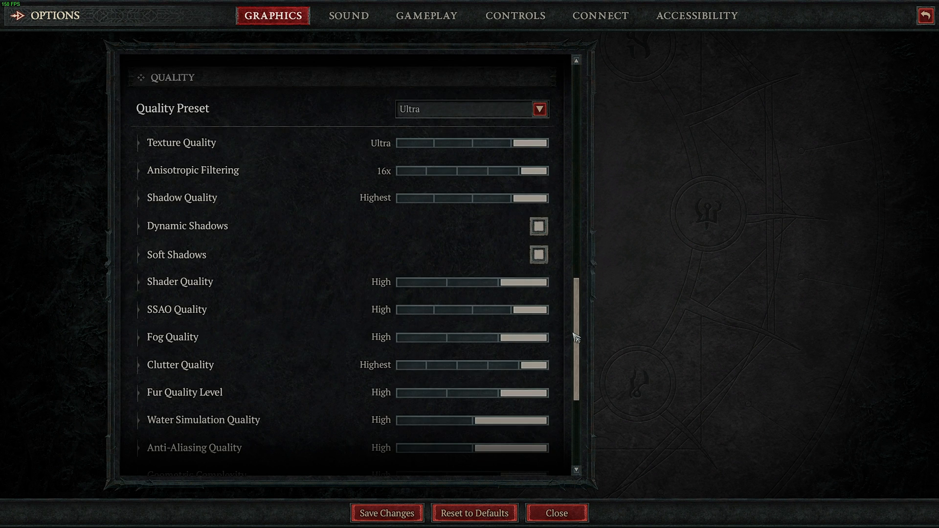
{"action": "mouse_move", "coordinate": [519, 113]}
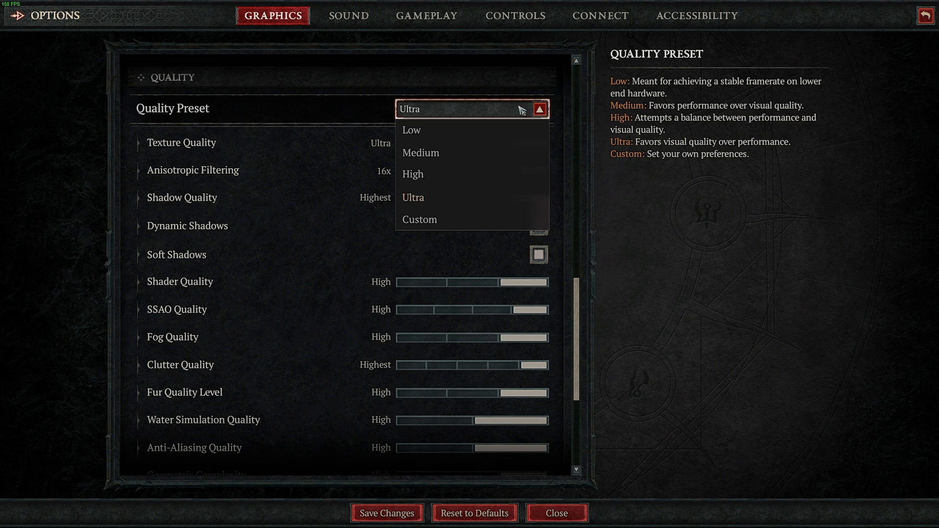
{"action": "left_click", "coordinate": [420, 152]}
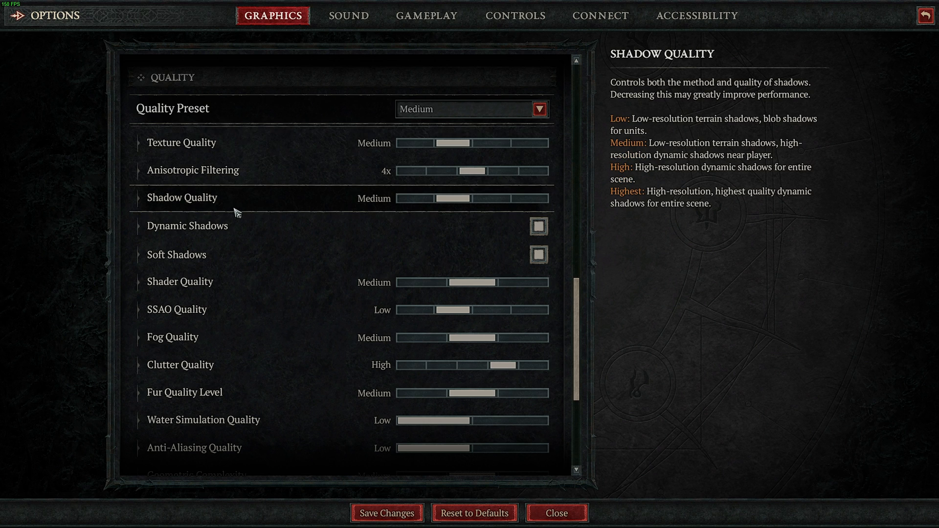
{"action": "mouse_move", "coordinate": [298, 173]}
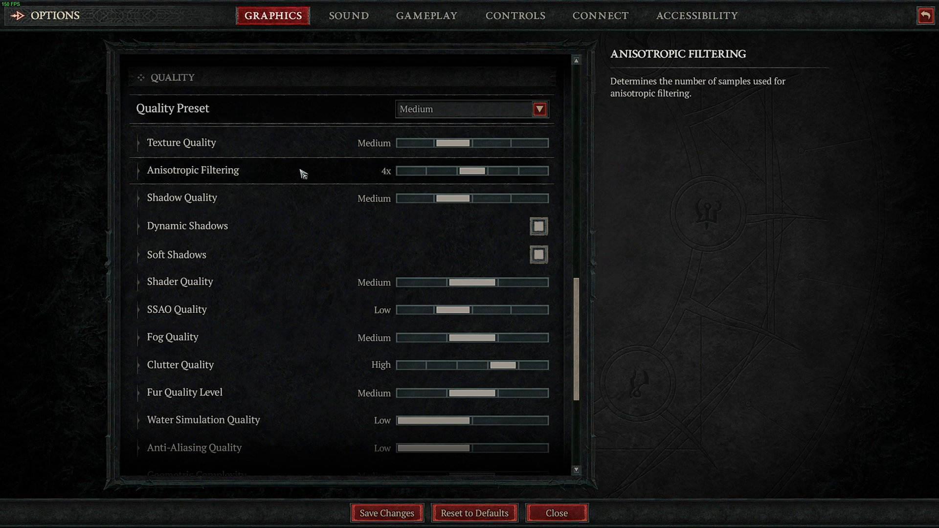
Drop Anisotropic Filtering to 2x and Texture Quality to Low, continuing down the sliders.
{"action": "left_click_drag", "start_coordinate": [467, 170], "coordinate": [437, 171]}
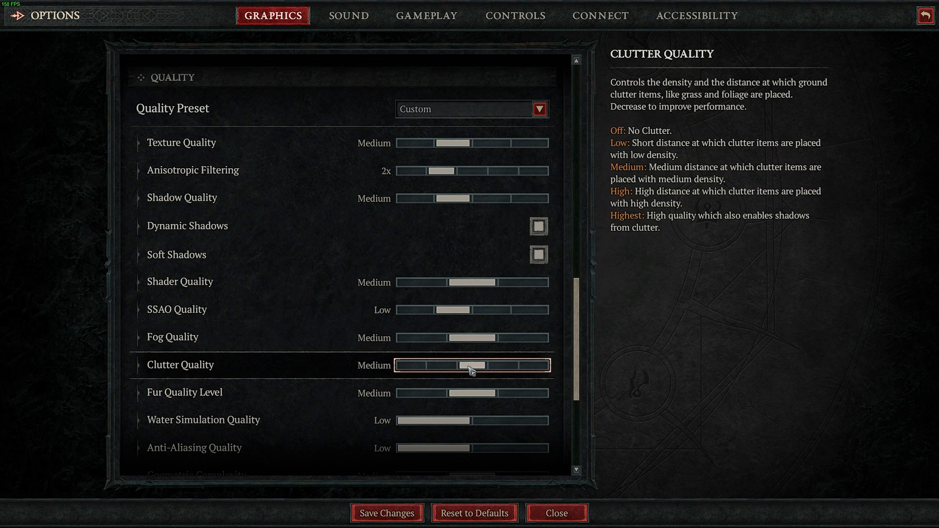
{"action": "left_click_drag", "start_coordinate": [443, 142], "coordinate": [408, 142]}
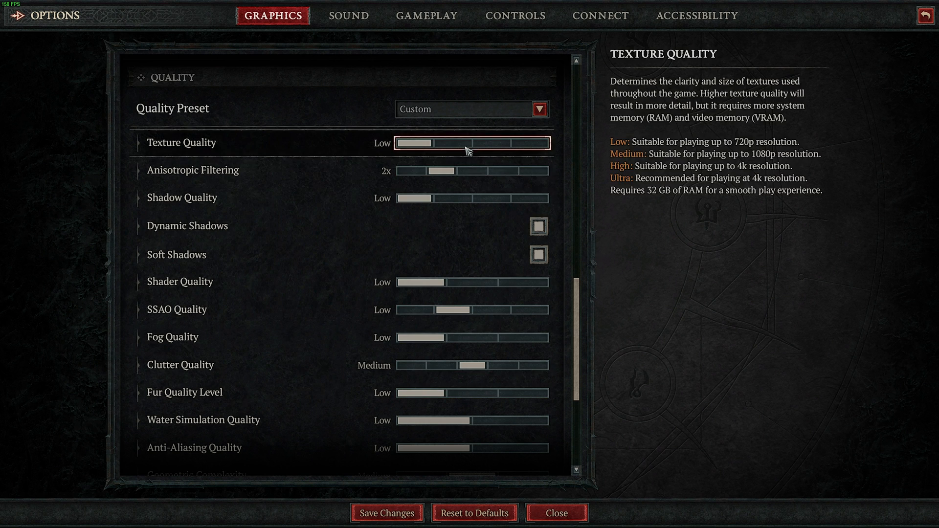
{"action": "mouse_move", "coordinate": [447, 189]}
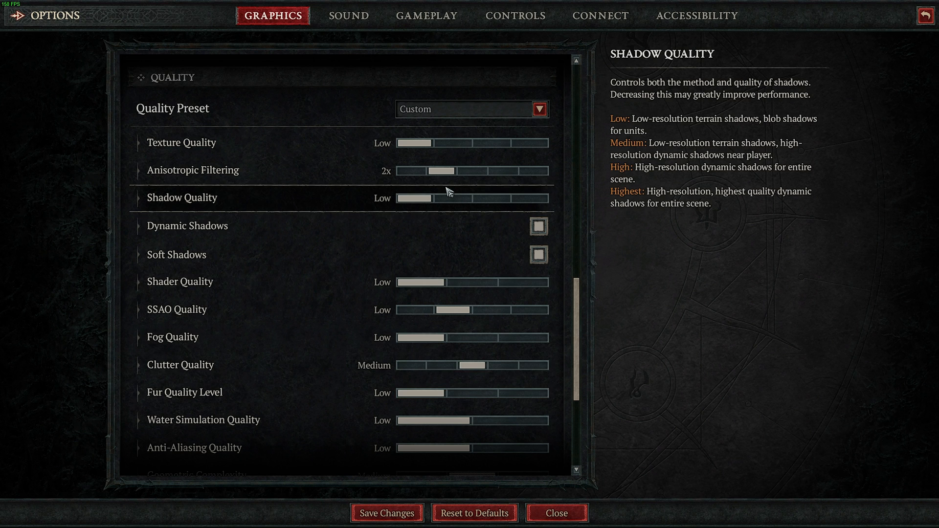
{"action": "scroll", "scroll_direction": "down", "scroll_amount": 3}
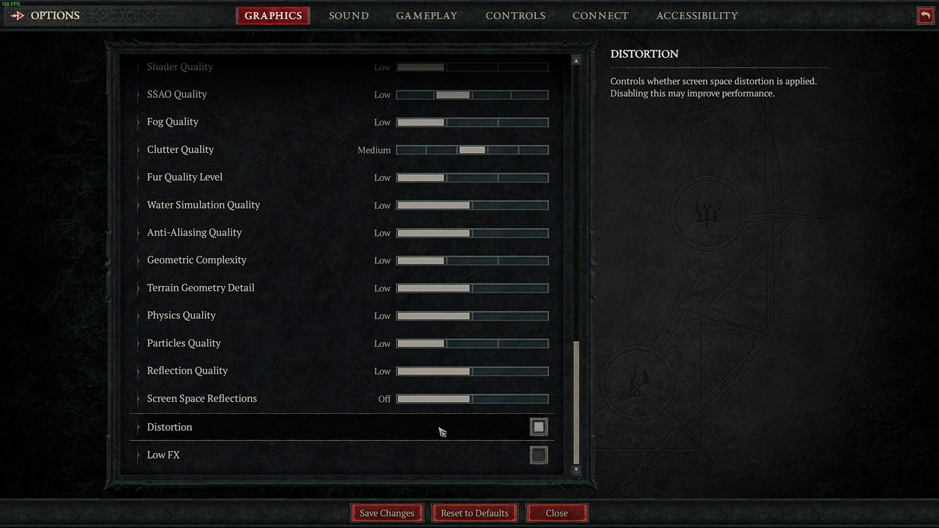
{"action": "mouse_move", "coordinate": [496, 470]}
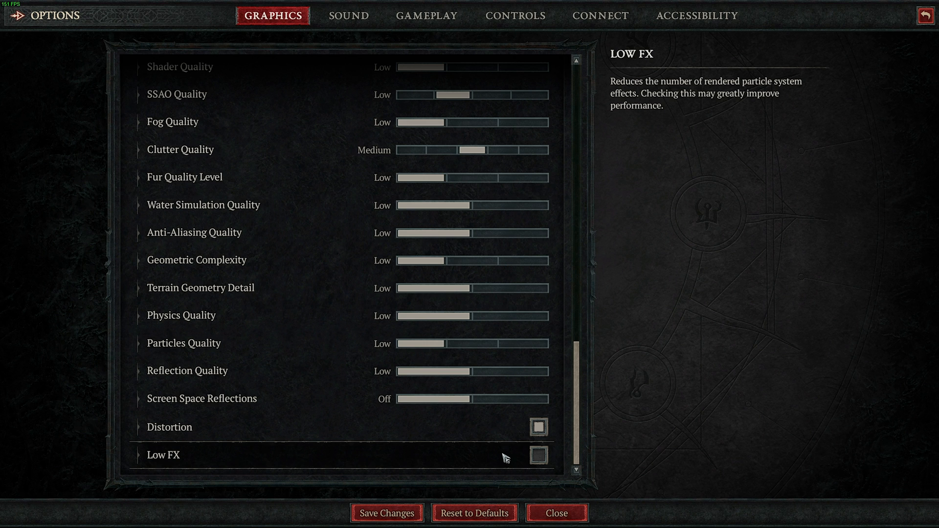
{"action": "mouse_move", "coordinate": [435, 492]}
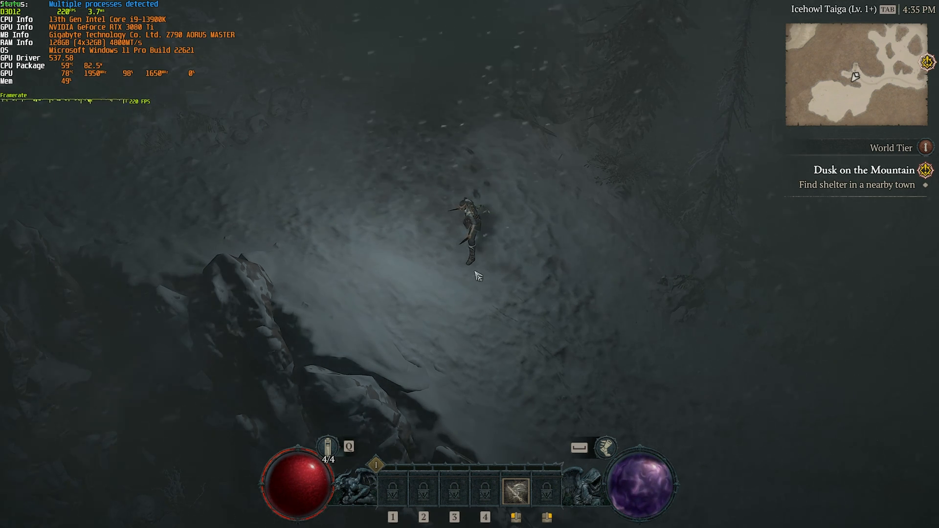
Reopen Options from the in-game menu and bring up the Quality Preset choices.
{"action": "key", "text": "Escape"}
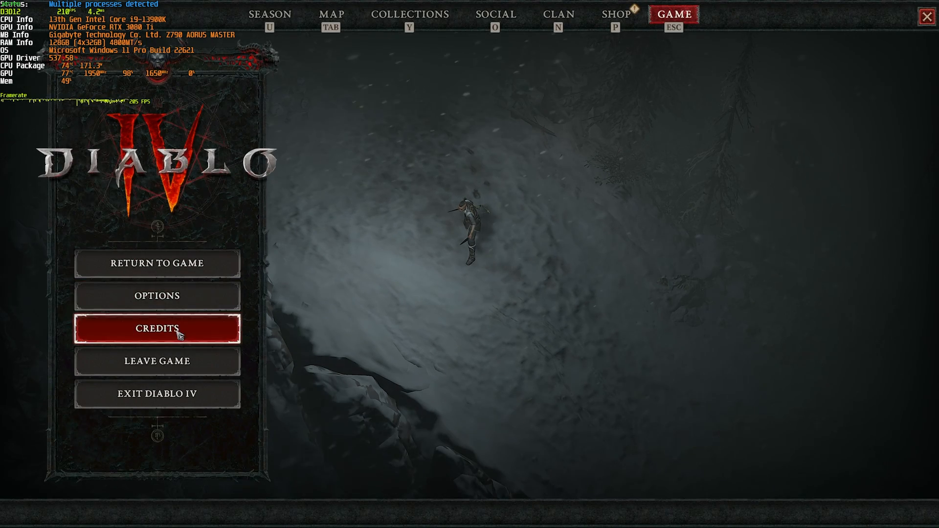
{"action": "left_click", "coordinate": [157, 295]}
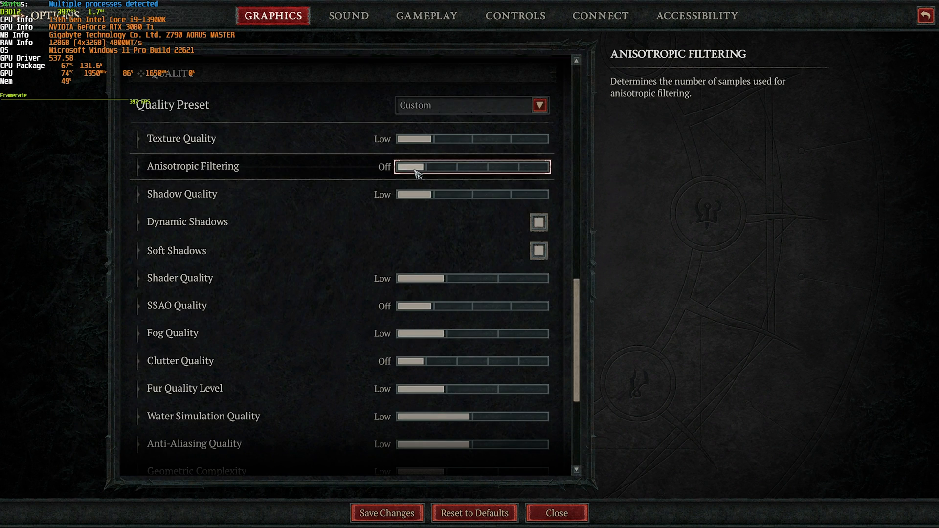
{"action": "left_click", "coordinate": [556, 513]}
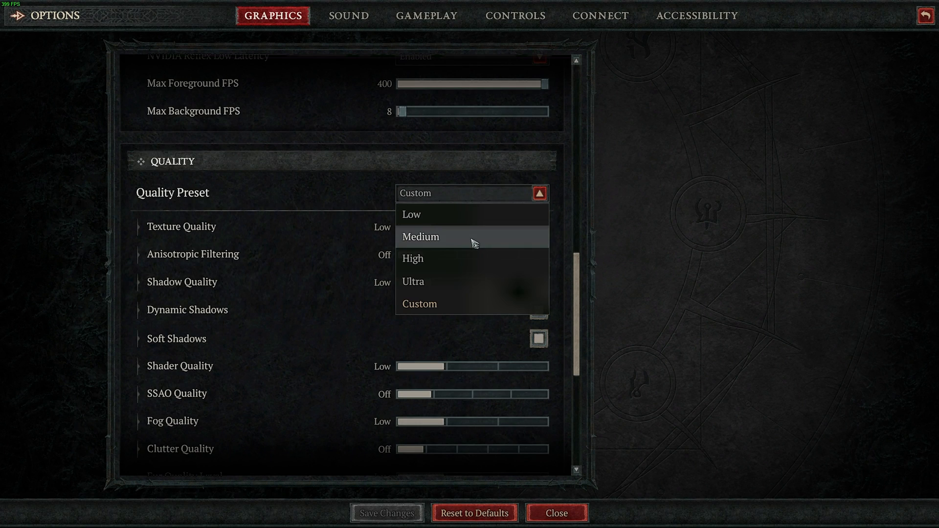
Save the Medium preset, then raise sliders including SSAO to Medium.
{"action": "left_click", "coordinate": [420, 237]}
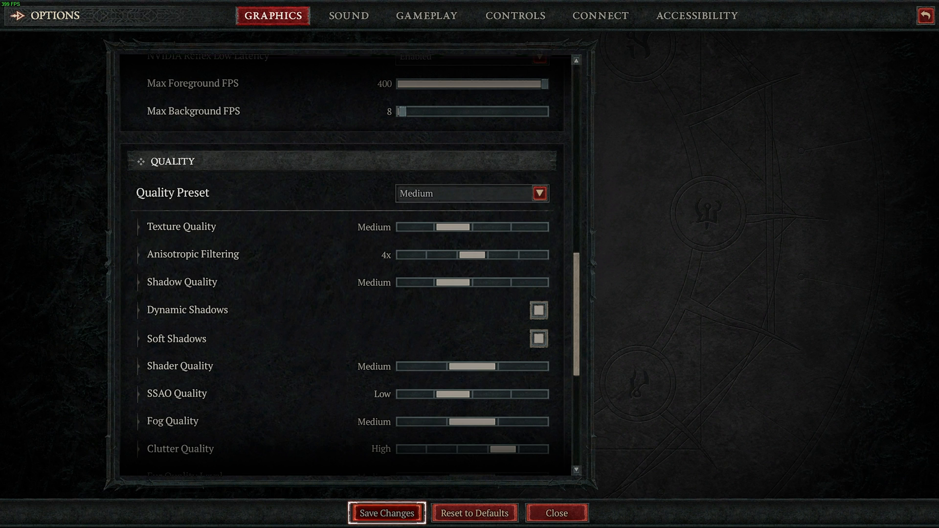
{"action": "left_click", "coordinate": [387, 512]}
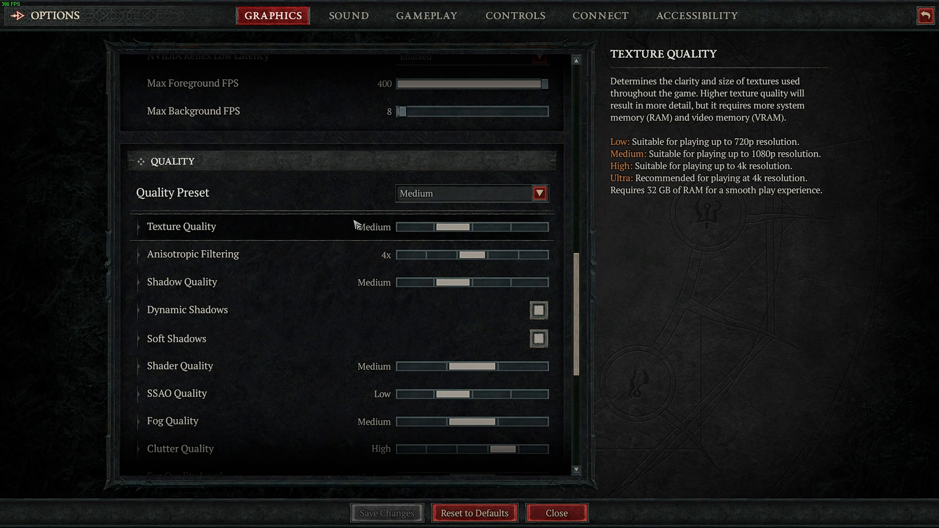
{"action": "mouse_move", "coordinate": [446, 225]}
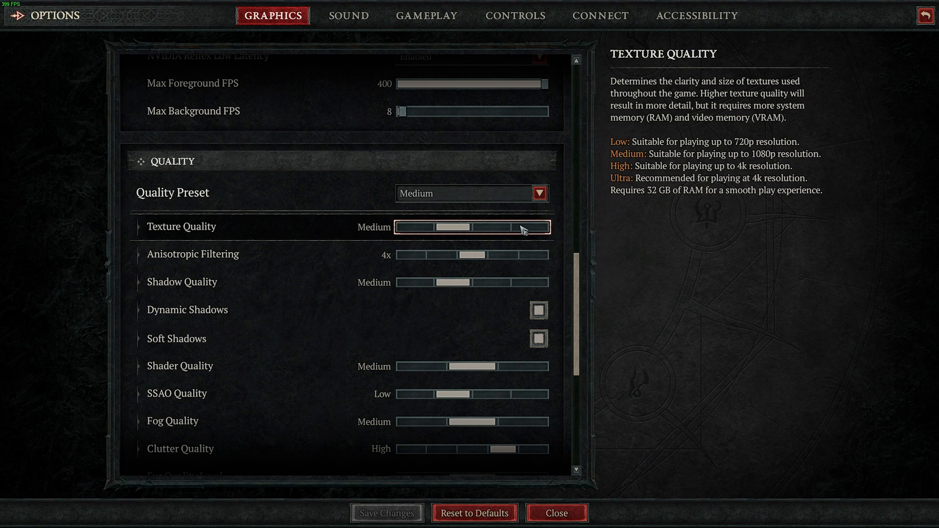
{"action": "mouse_move", "coordinate": [487, 230]}
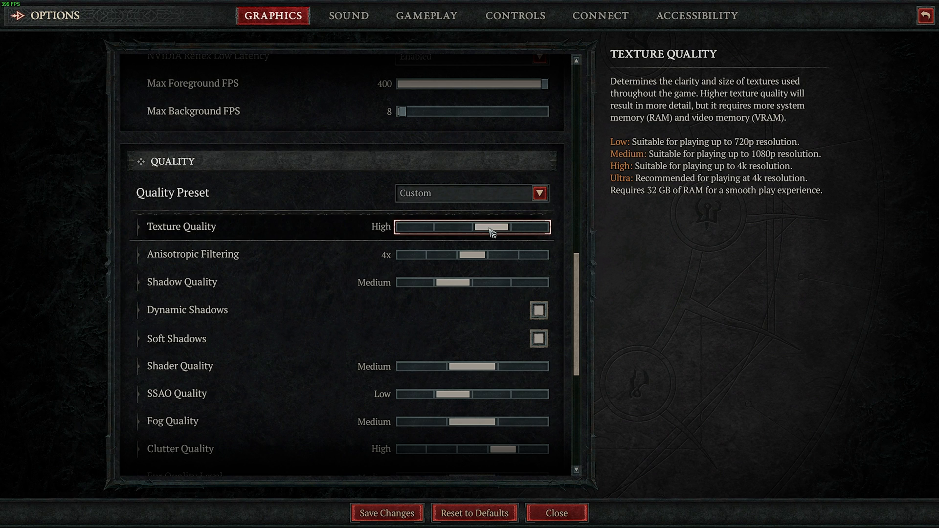
{"action": "mouse_move", "coordinate": [541, 258]}
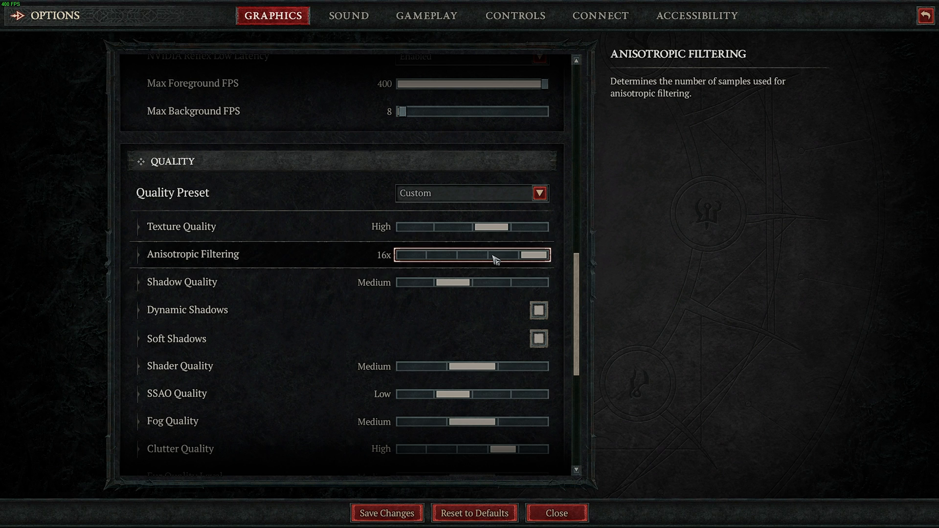
{"action": "mouse_move", "coordinate": [494, 286]}
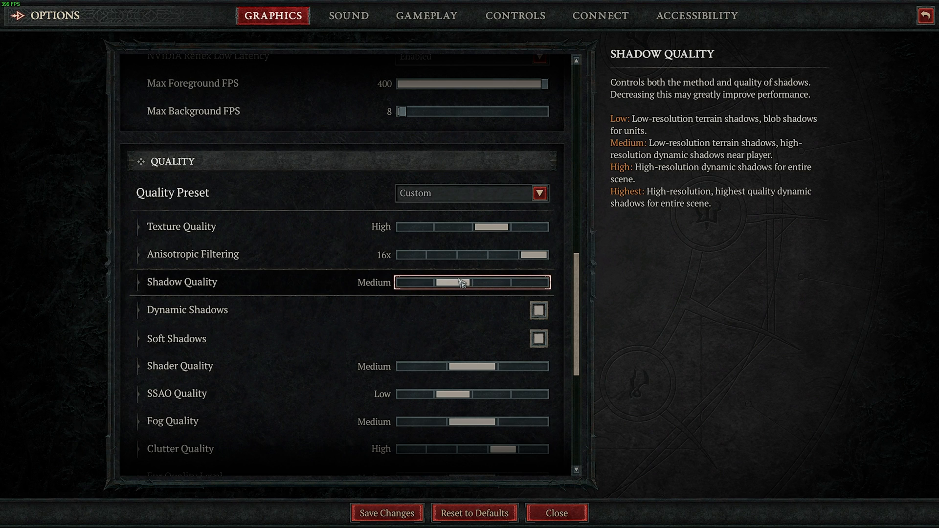
{"action": "mouse_move", "coordinate": [465, 293]}
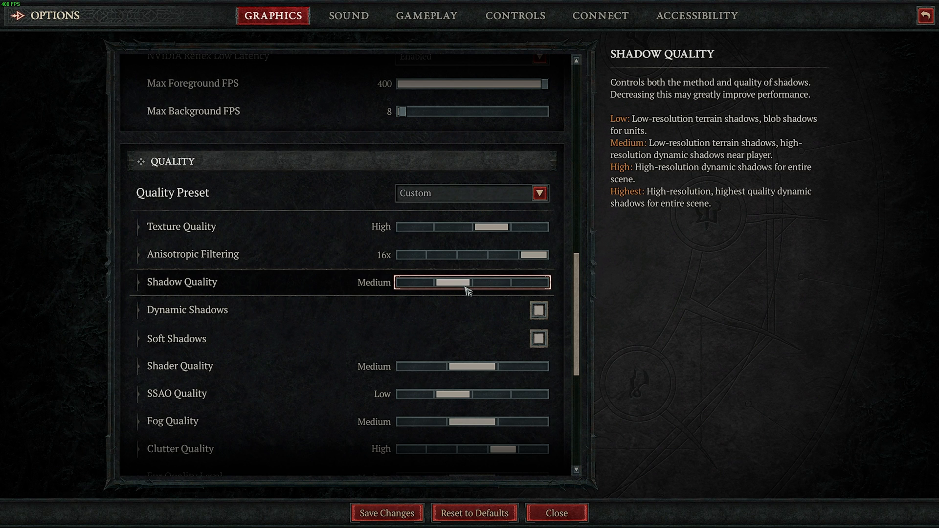
{"action": "mouse_move", "coordinate": [462, 345]}
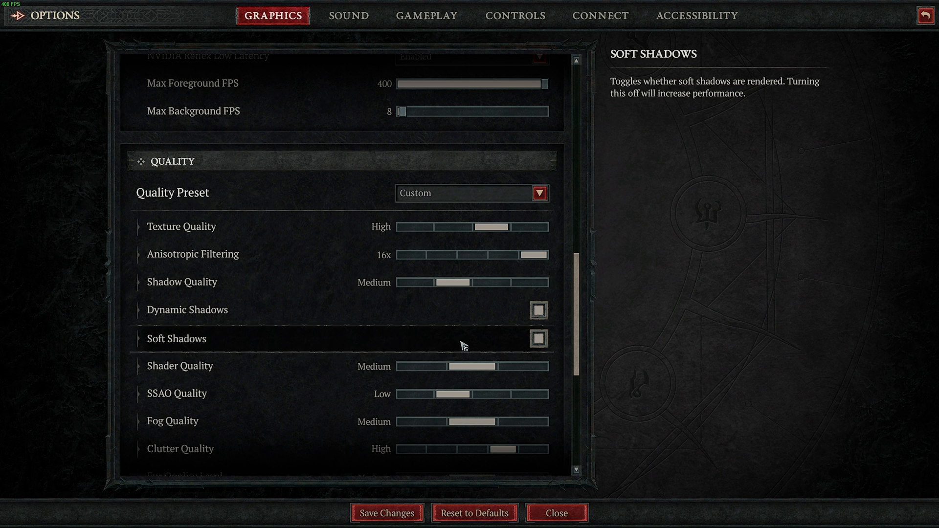
{"action": "scroll", "scroll_direction": "down", "scroll_amount": 3}
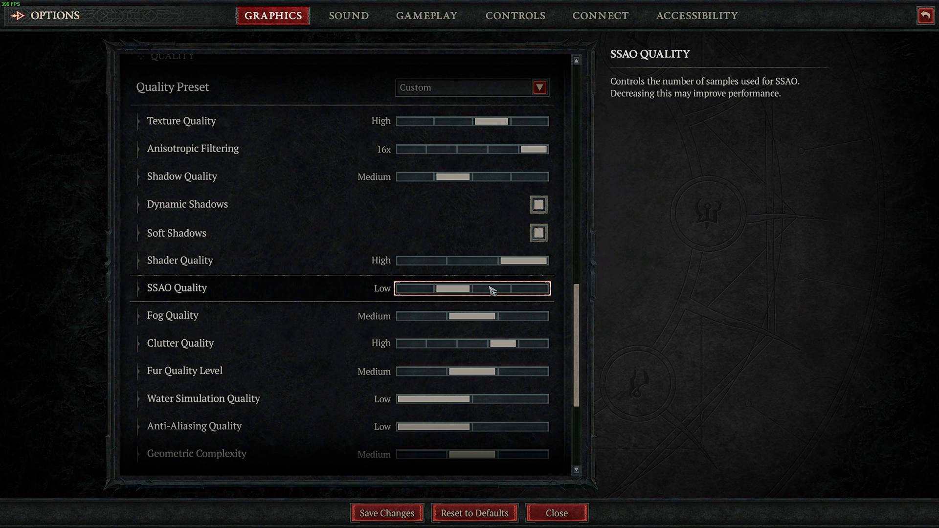
{"action": "left_click", "coordinate": [487, 289]}
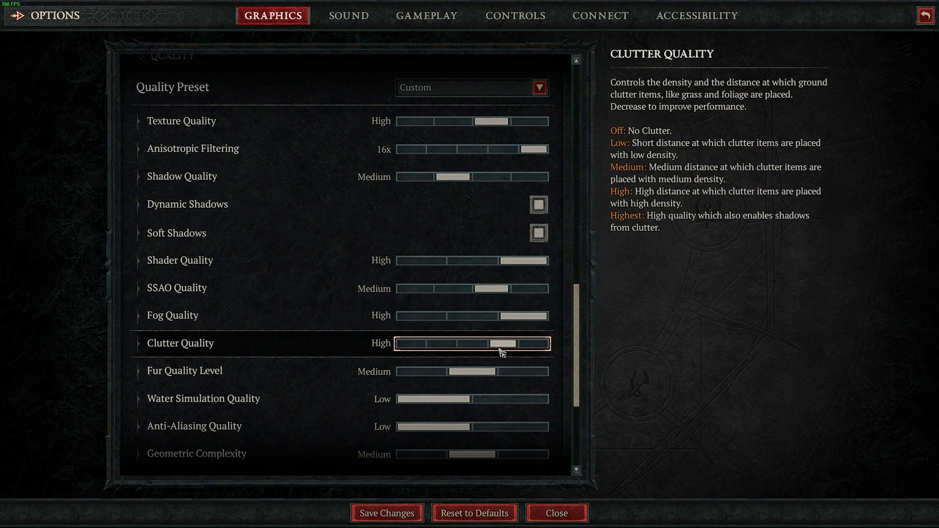
{"action": "mouse_move", "coordinate": [502, 371]}
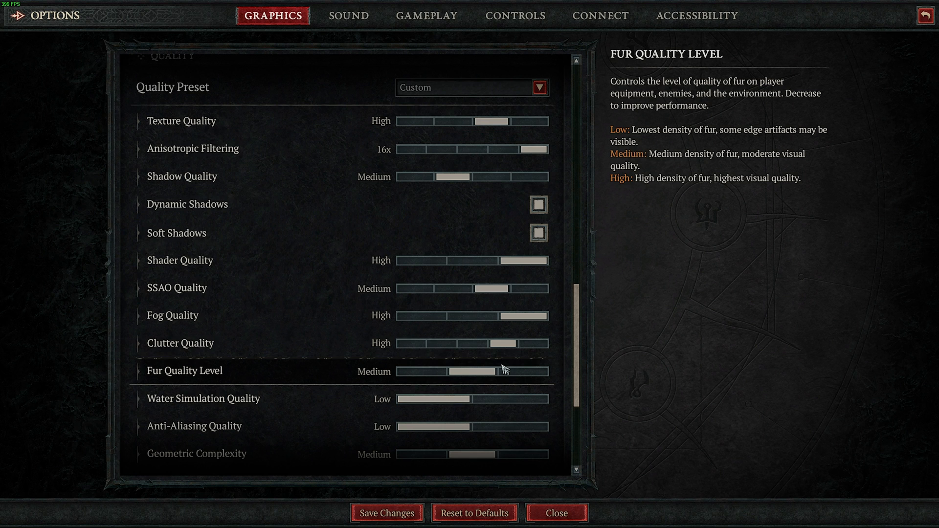
Scroll down to the water, anti-aliasing and other lower quality sliders.
{"action": "scroll", "scroll_direction": "down", "scroll_amount": 3}
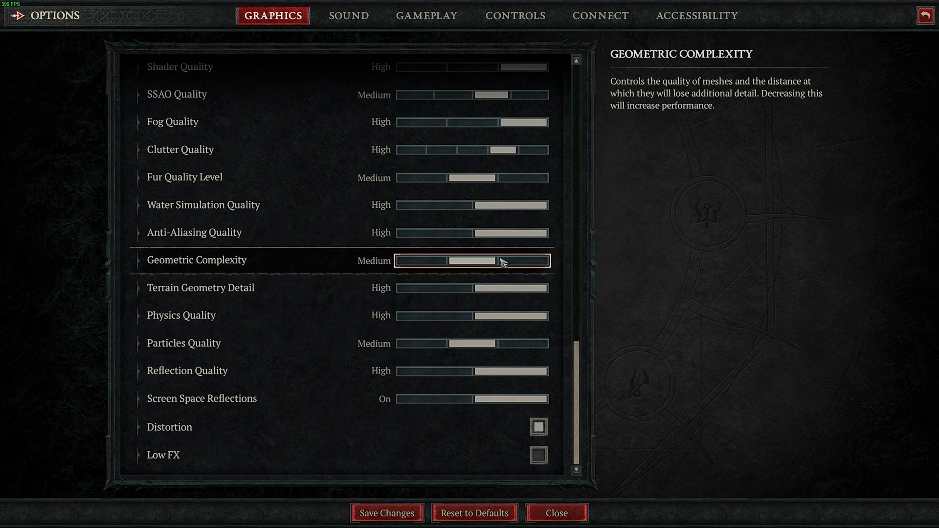
{"action": "mouse_move", "coordinate": [475, 272]}
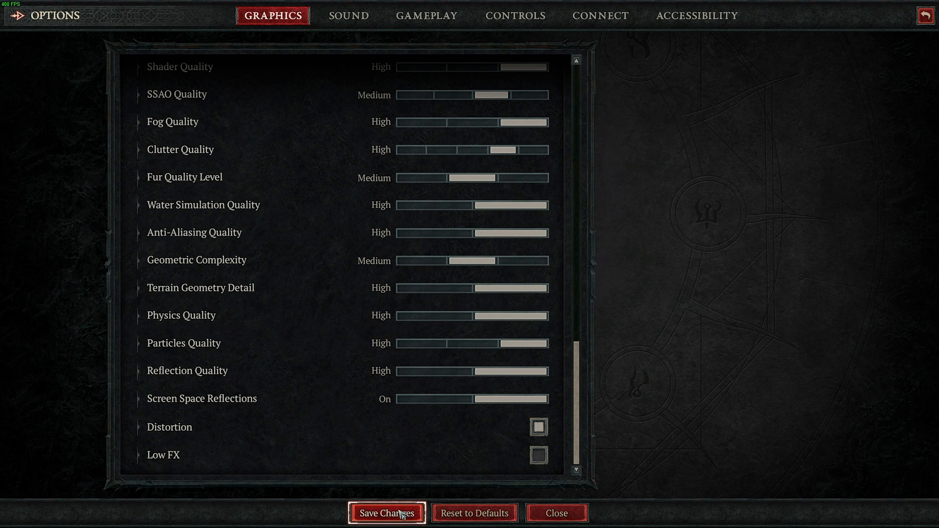
{"action": "mouse_move", "coordinate": [504, 387]}
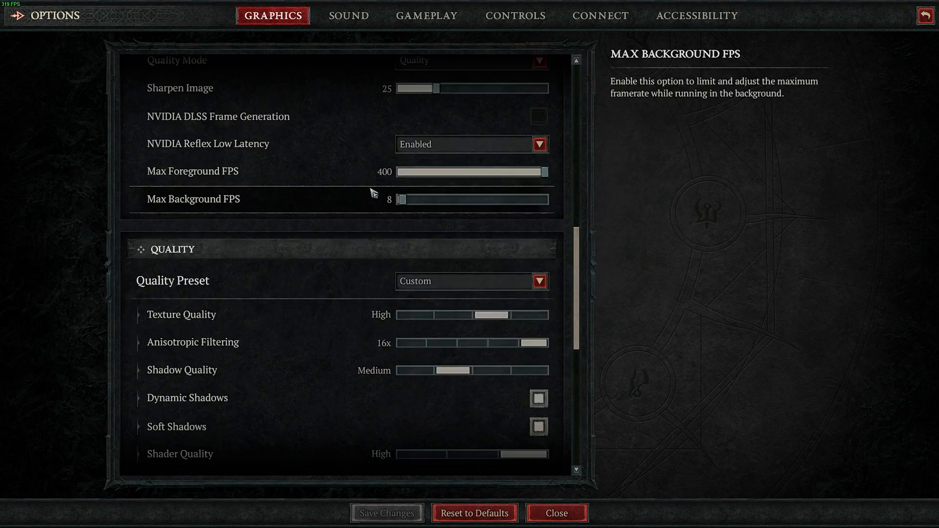
Switch the quality preset to Ultra and close Options back to gameplay.
{"action": "left_click", "coordinate": [556, 513]}
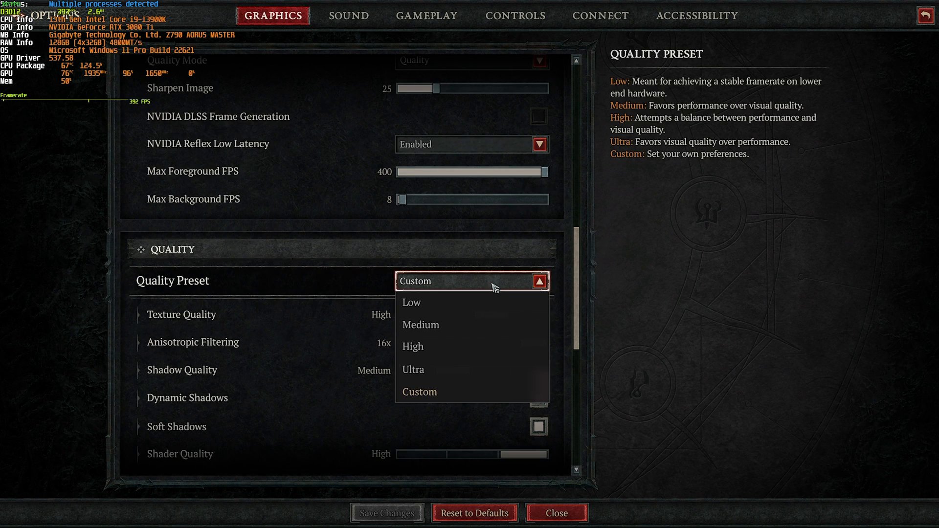
{"action": "left_click", "coordinate": [413, 369]}
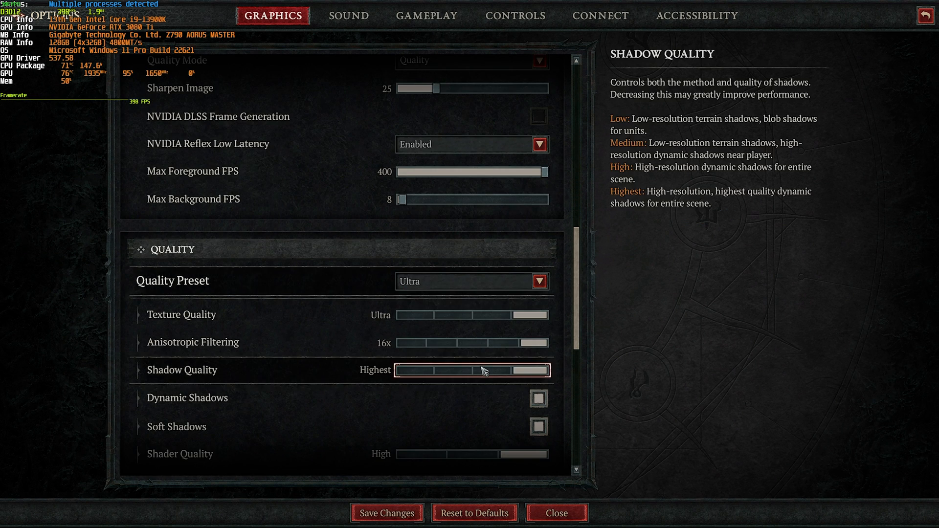
{"action": "left_click", "coordinate": [564, 513]}
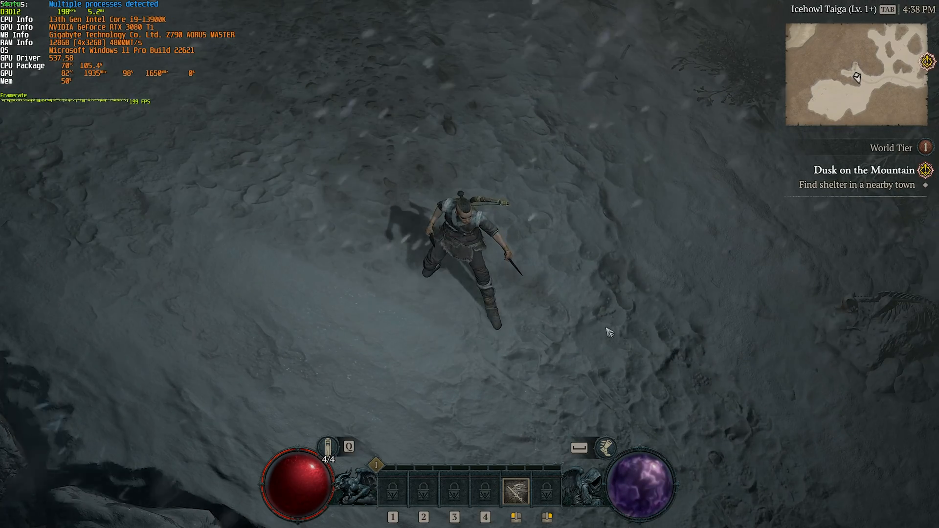
Reopen Options, choose AMD FSR 2, and step its Quality Mode to Balanced, then Performance.
{"action": "key", "text": "Escape"}
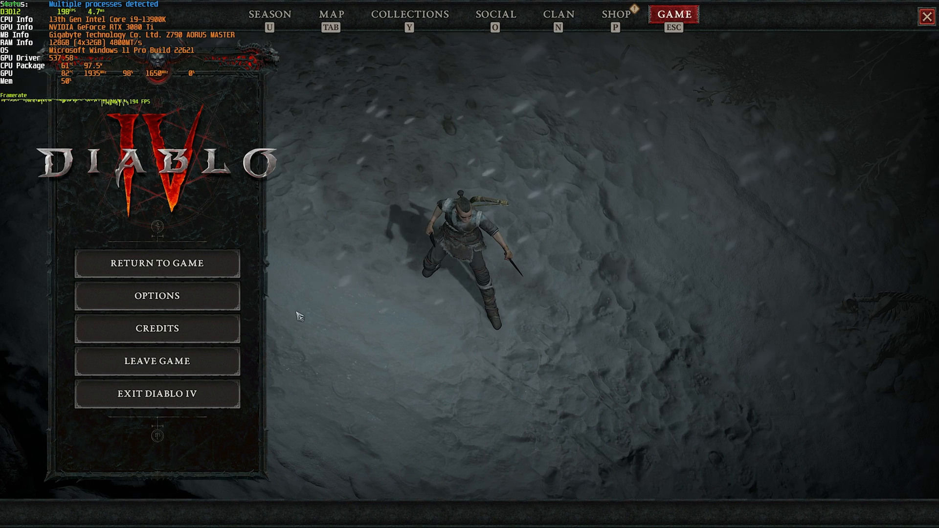
{"action": "left_click", "coordinate": [158, 296]}
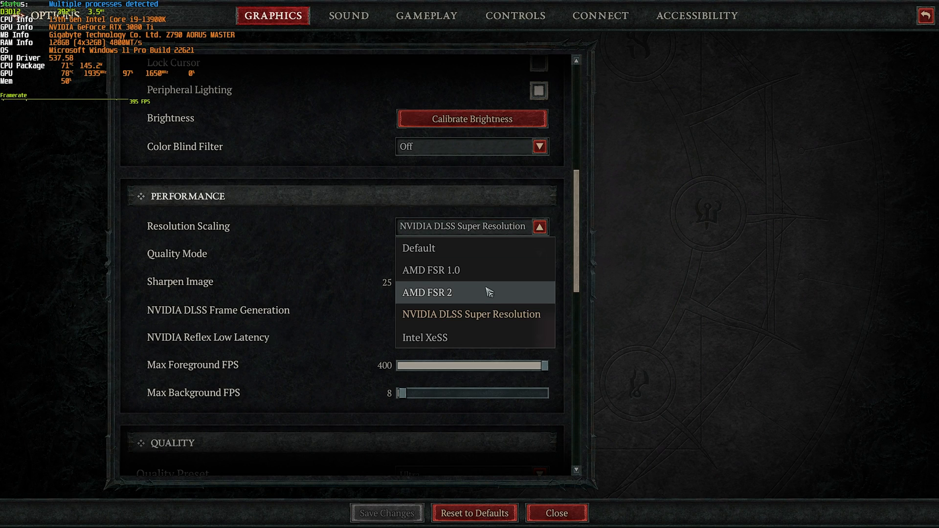
{"action": "left_click", "coordinate": [426, 293]}
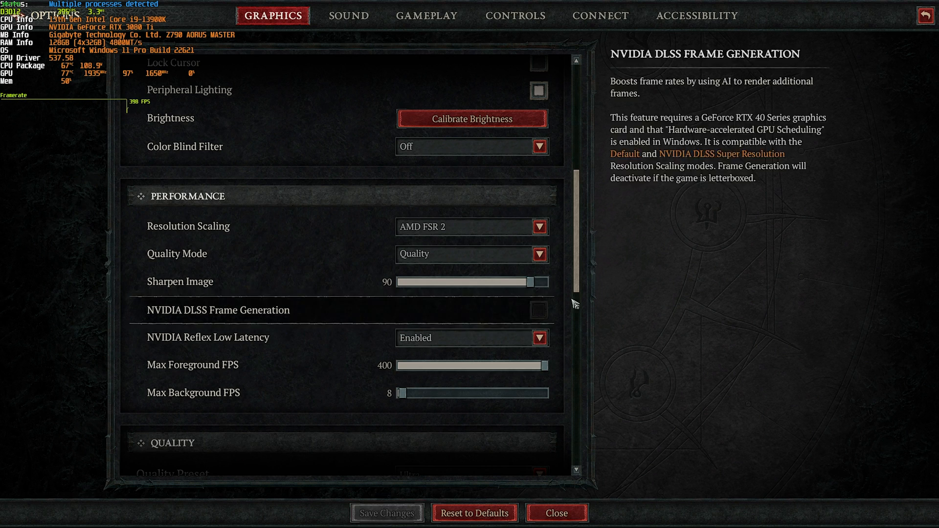
{"action": "left_click", "coordinate": [559, 513]}
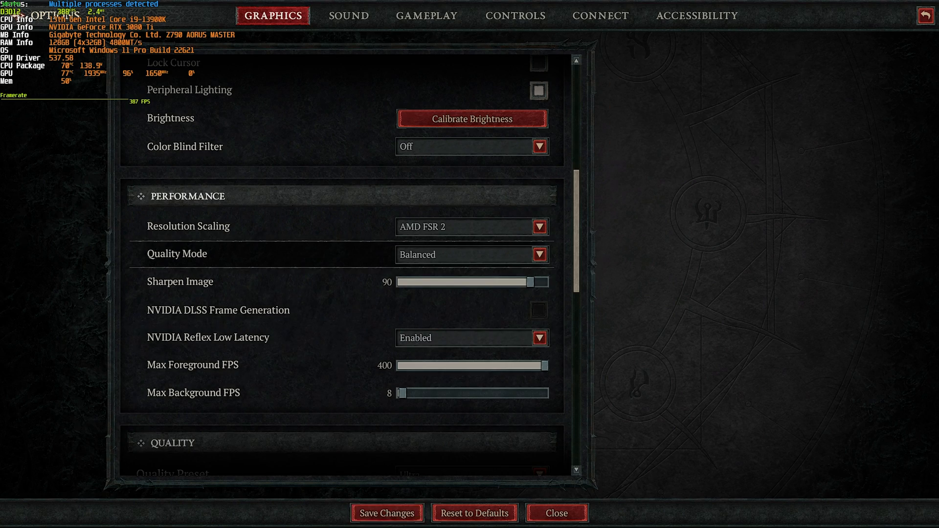
{"action": "left_click", "coordinate": [559, 513]}
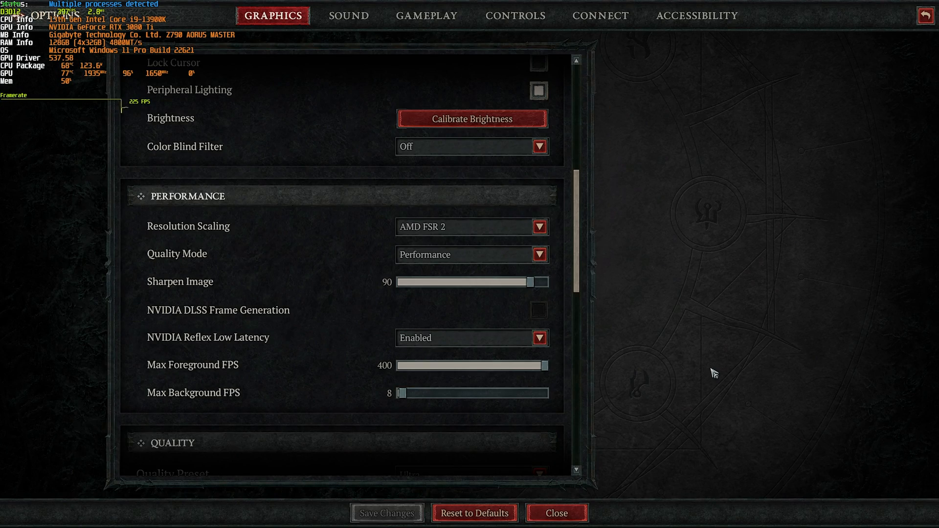
{"action": "left_click", "coordinate": [559, 513]}
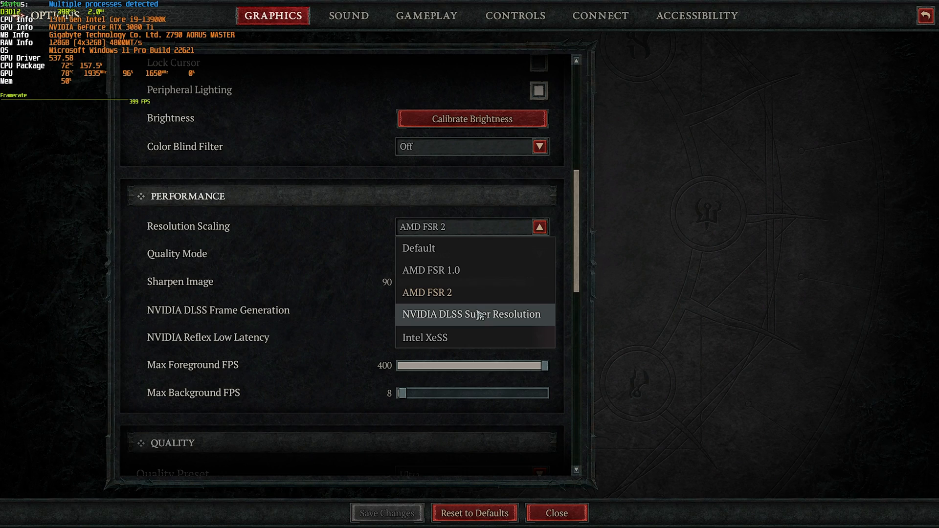
Select NVIDIA DLSS Super Resolution with Quality mode and sharpening 25.
{"action": "left_click", "coordinate": [470, 314]}
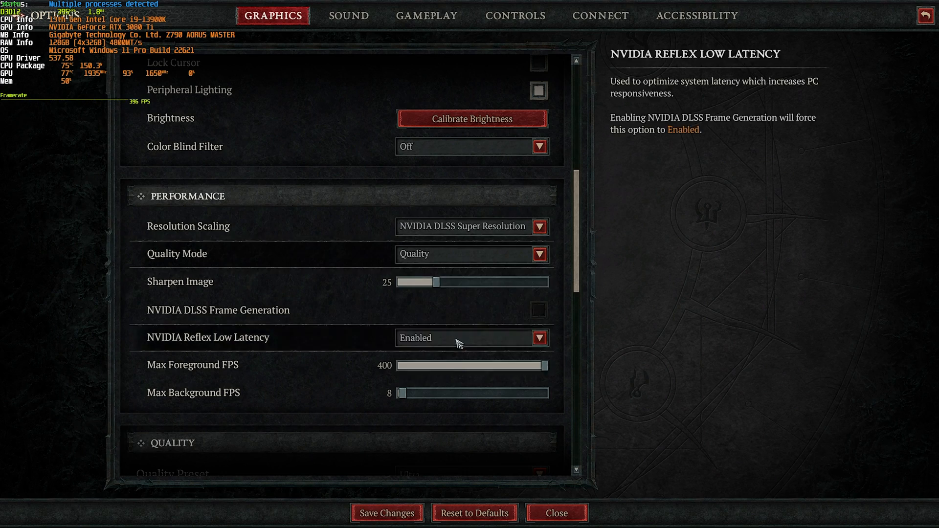
{"action": "left_click", "coordinate": [557, 512]}
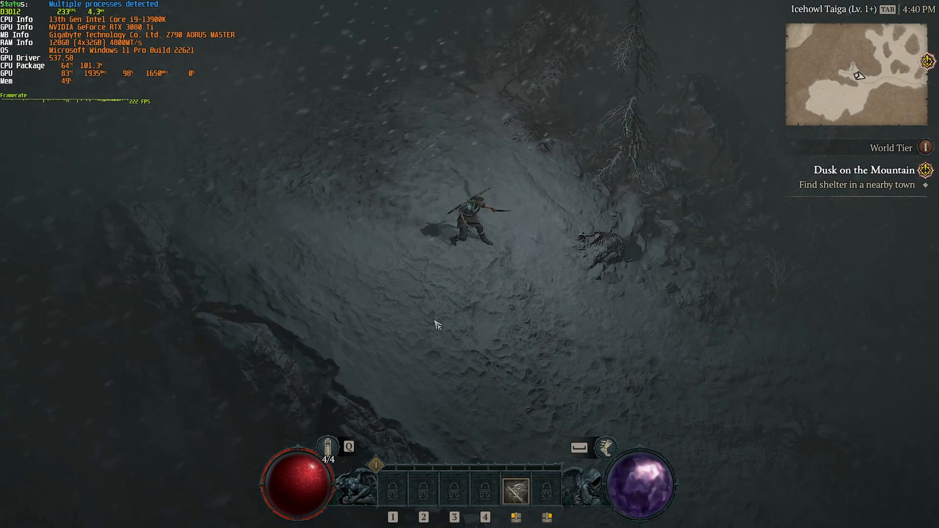
{"action": "mouse_move", "coordinate": [512, 315]}
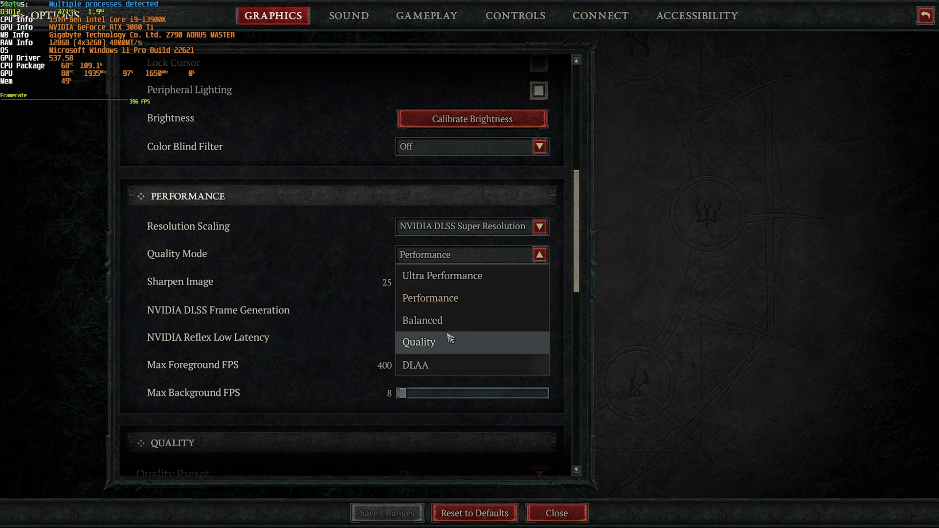
{"action": "left_click", "coordinate": [418, 342]}
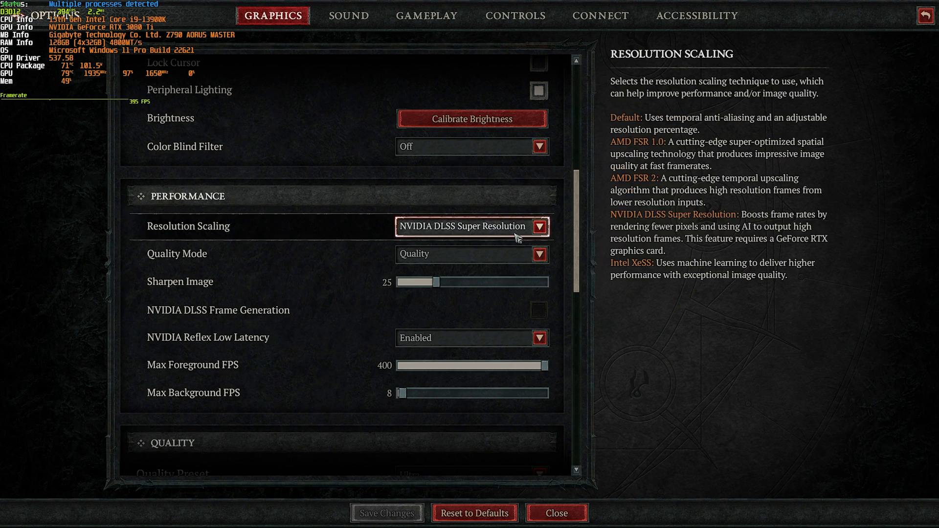
Browse the Gameplay and Accessibility tabs, then return to Graphics.
{"action": "left_click", "coordinate": [426, 16]}
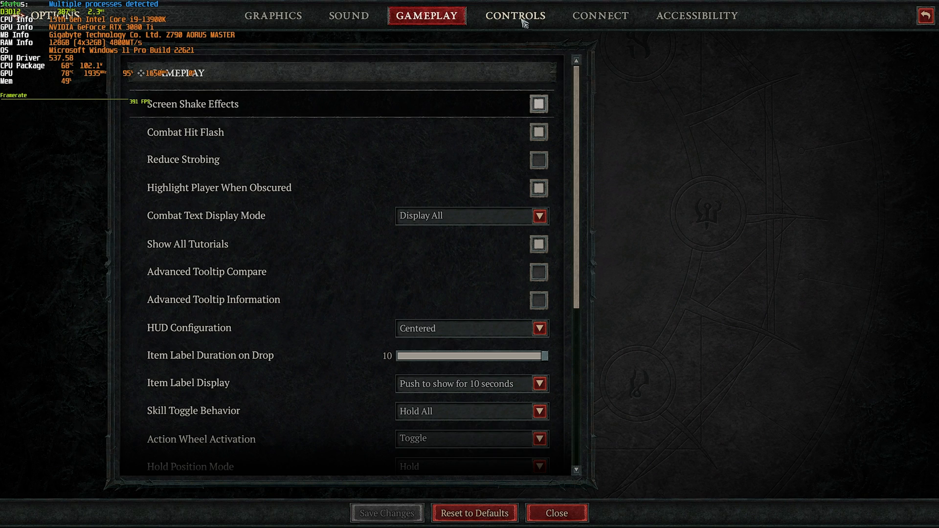
{"action": "left_click", "coordinate": [695, 14]}
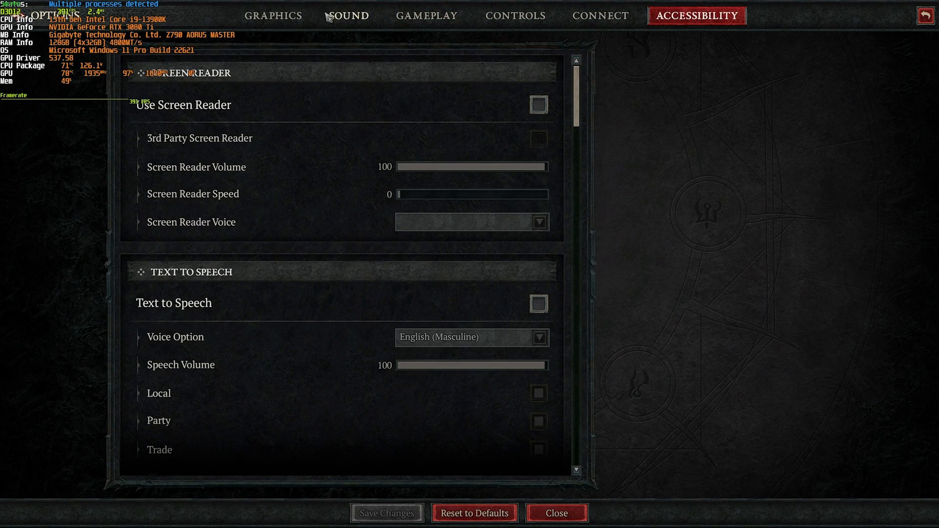
{"action": "left_click", "coordinate": [274, 17]}
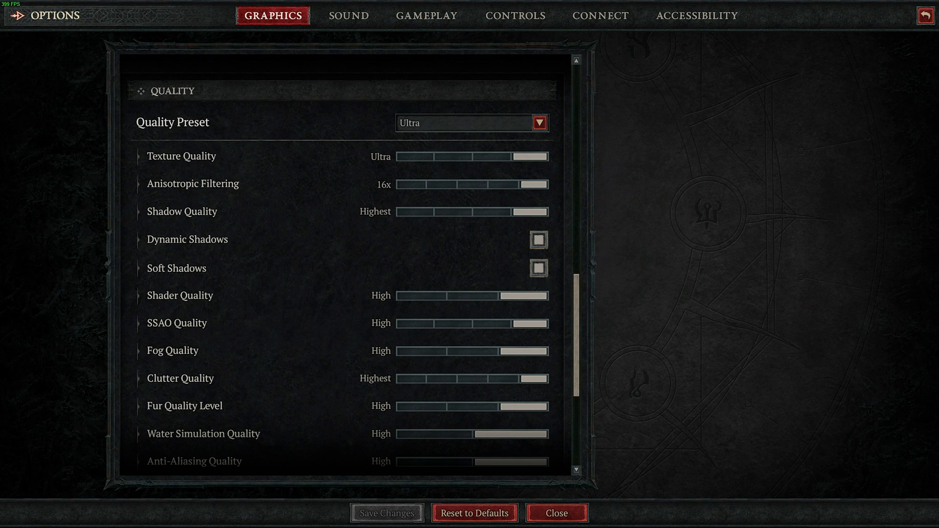
{"action": "mouse_move", "coordinate": [494, 195]}
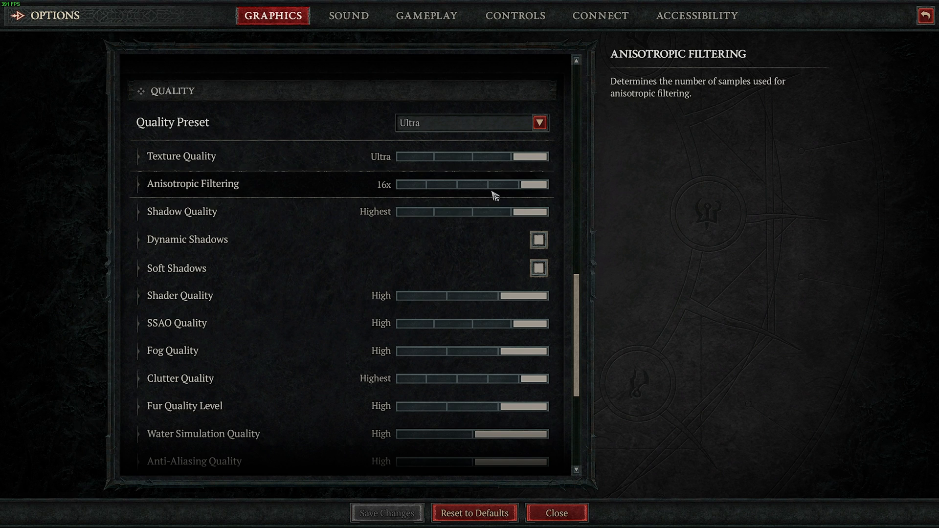
{"action": "mouse_move", "coordinate": [420, 214]}
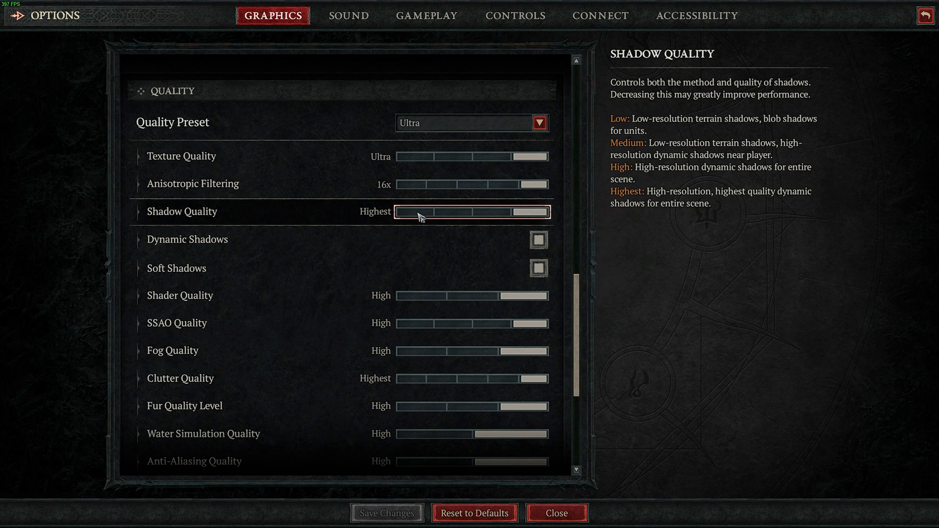
{"action": "mouse_move", "coordinate": [512, 246]}
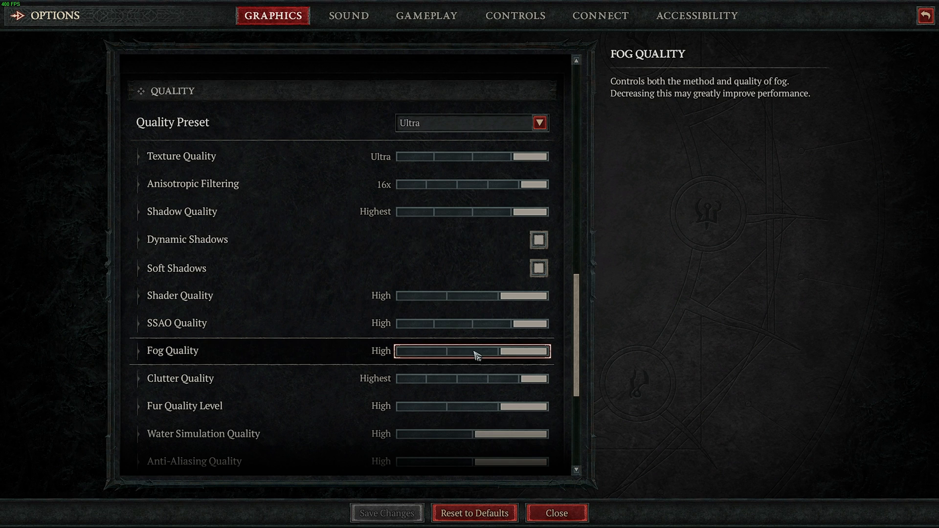
{"action": "mouse_move", "coordinate": [498, 357]}
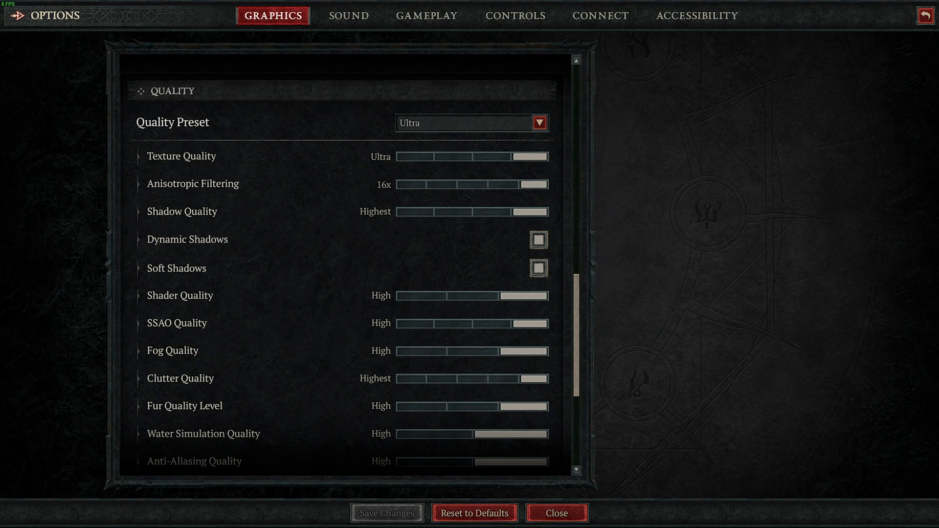
Scroll through the Ultra quality settings and close Options to resume play.
{"action": "scroll", "scroll_direction": "down", "scroll_amount": 3}
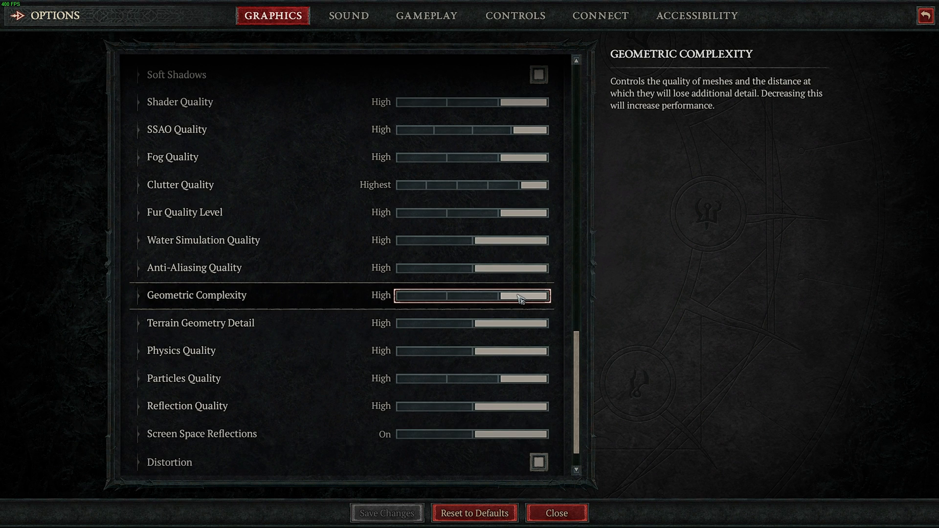
{"action": "mouse_move", "coordinate": [506, 310]}
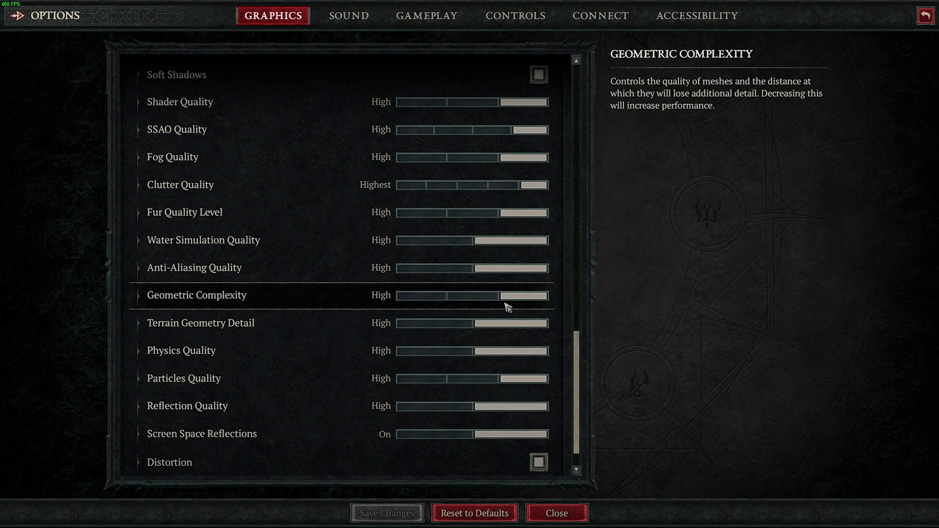
{"action": "left_click", "coordinate": [486, 296]}
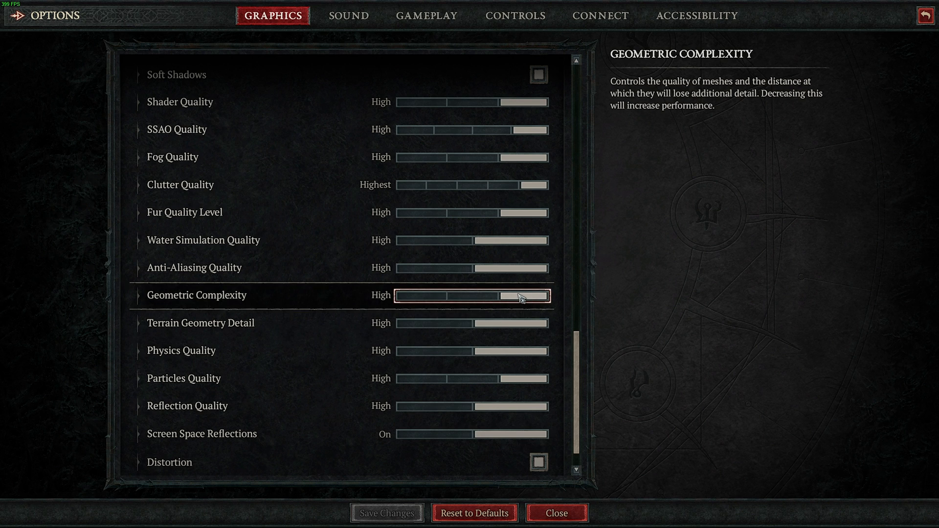
{"action": "mouse_move", "coordinate": [455, 327]}
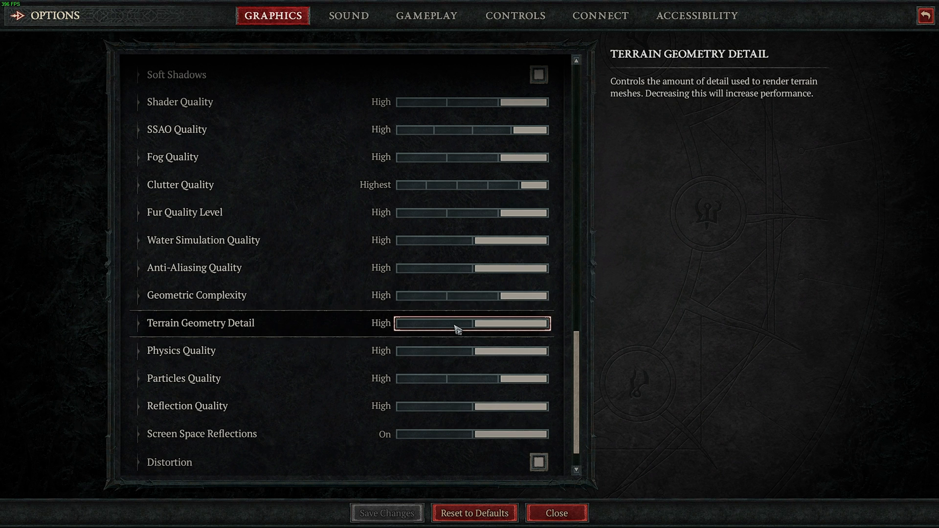
{"action": "scroll", "scroll_direction": "down", "scroll_amount": 3}
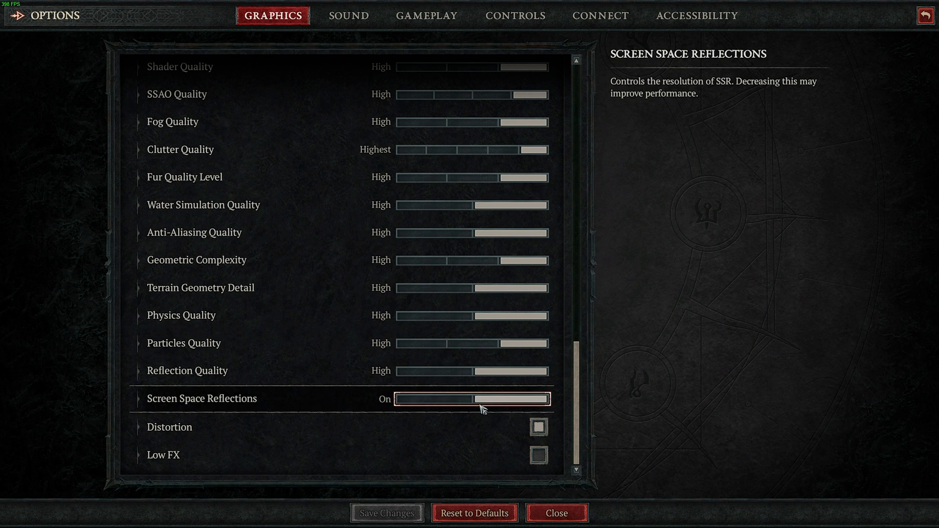
{"action": "mouse_move", "coordinate": [524, 462]}
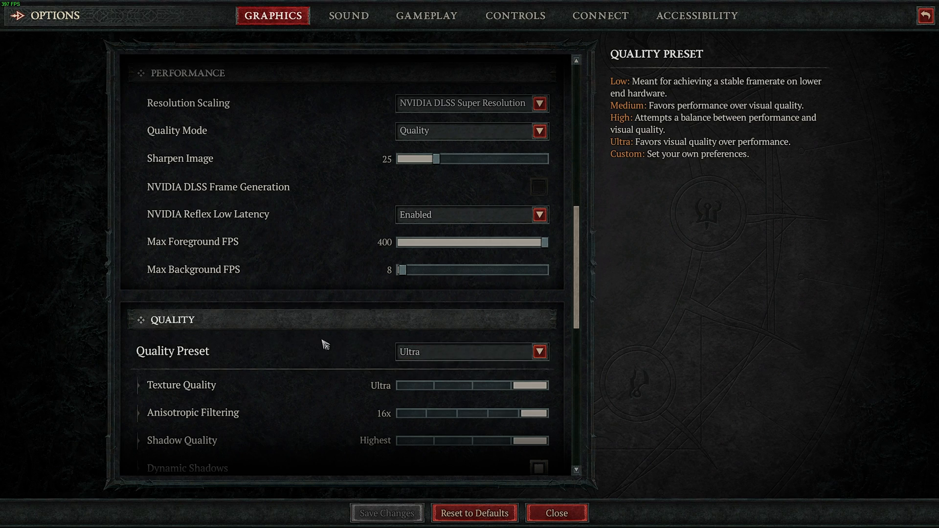
{"action": "scroll", "scroll_direction": "up", "scroll_amount": 3}
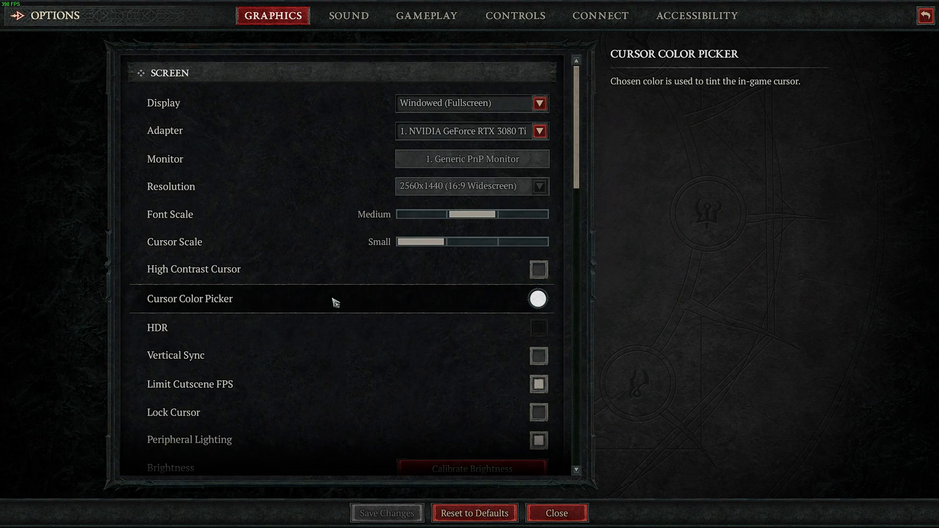
{"action": "left_click", "coordinate": [558, 512]}
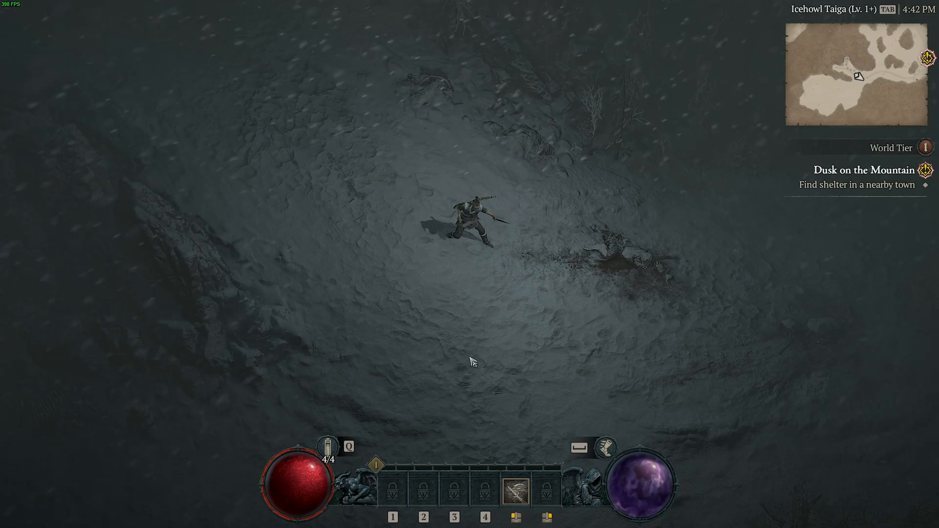